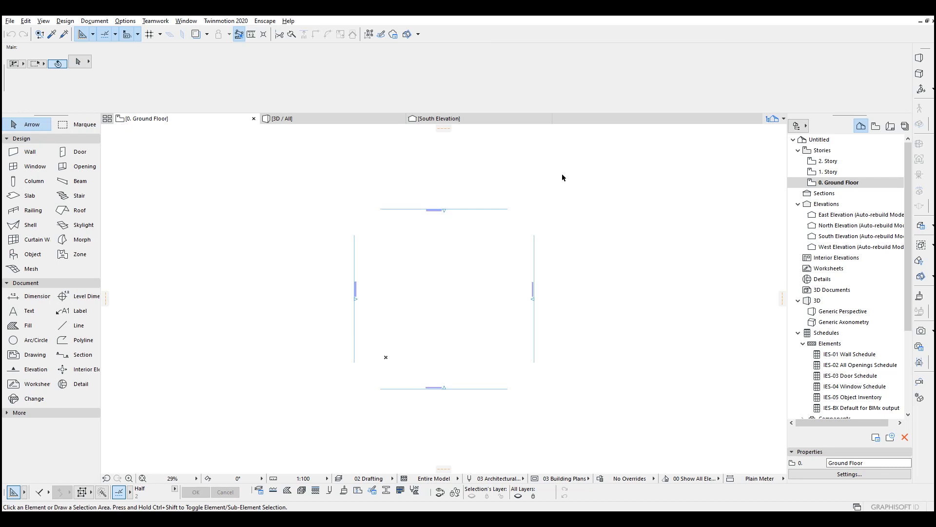
# Set the working length unit to centimetres with 0 decimals in Project Preferences.
pyautogui.click(125, 21)
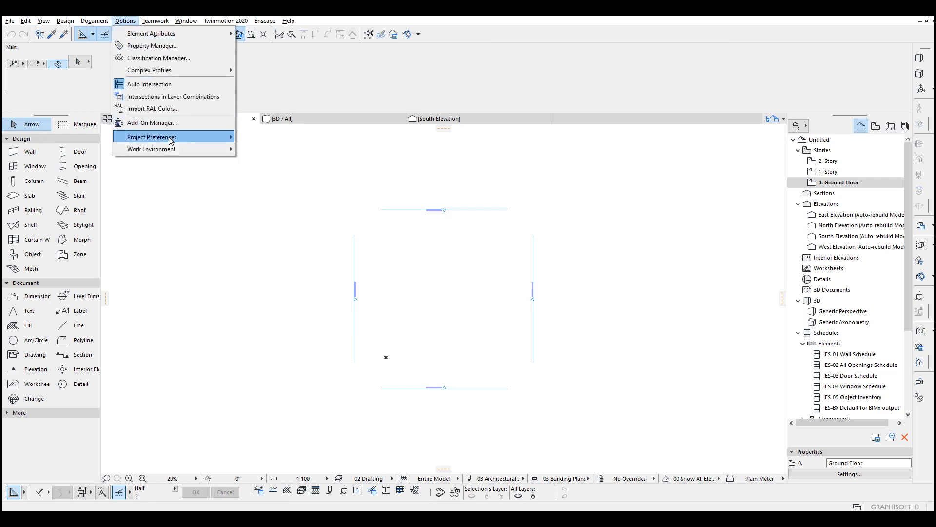
pyautogui.click(153, 136)
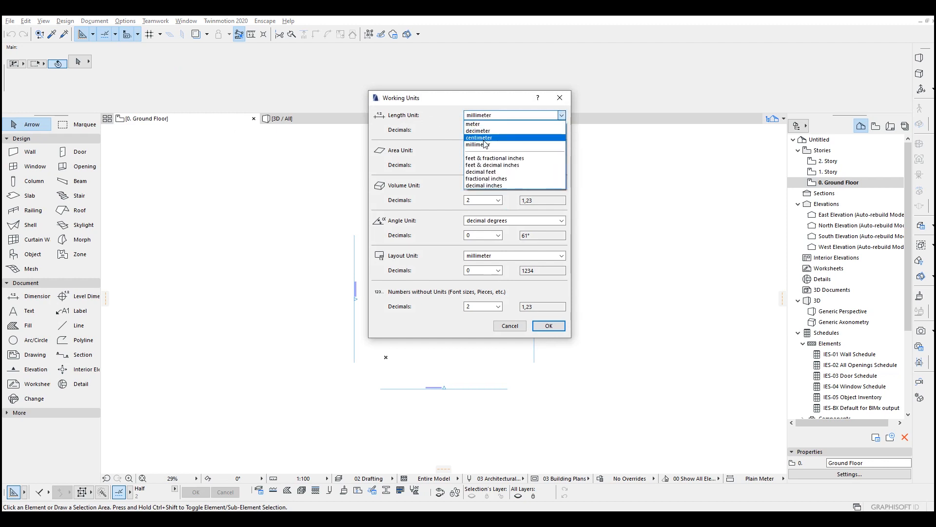
pyautogui.click(478, 138)
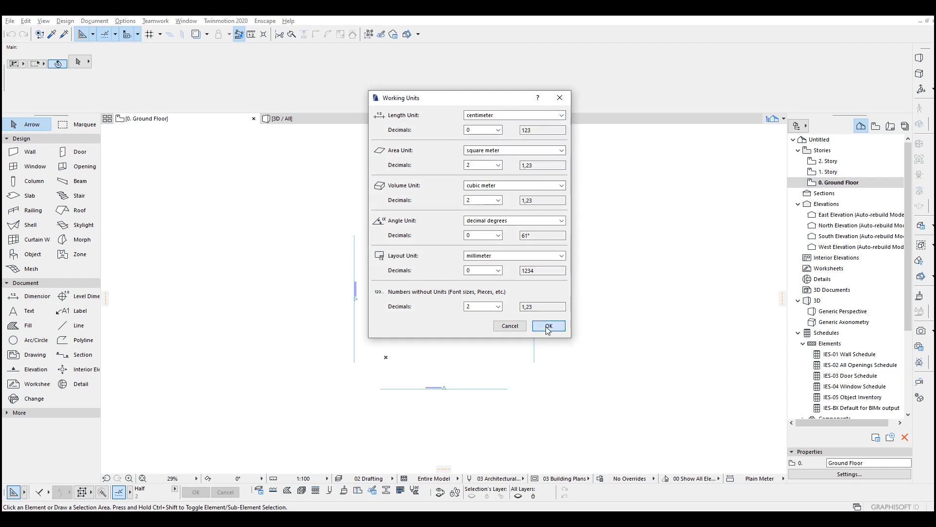
pyautogui.click(547, 325)
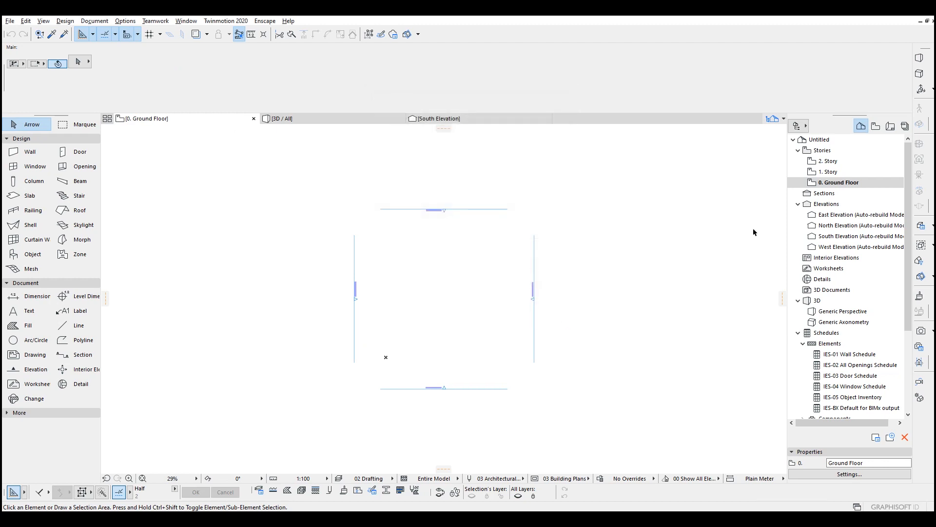
# Insert stories 3–7 at 300 cm each, then reopen the Ground Floor plan.
pyautogui.rightClick(837, 182)
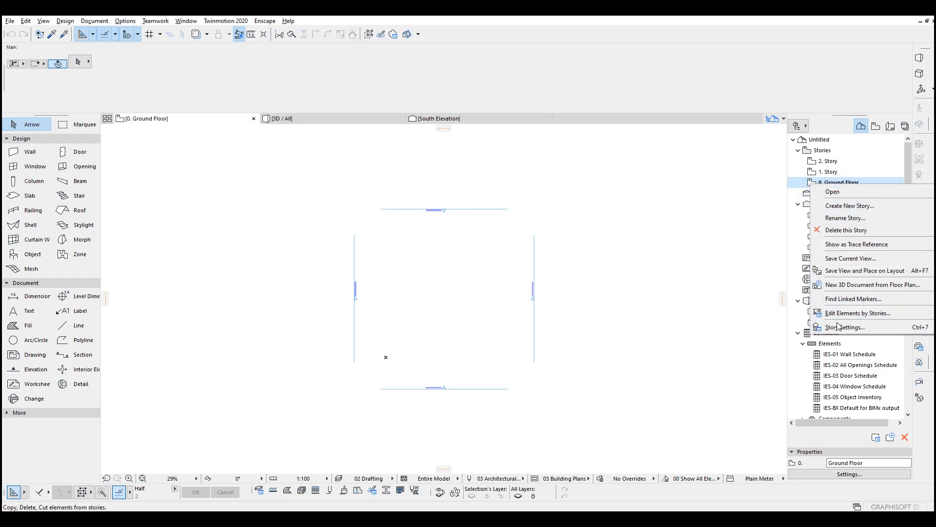
pyautogui.click(844, 327)
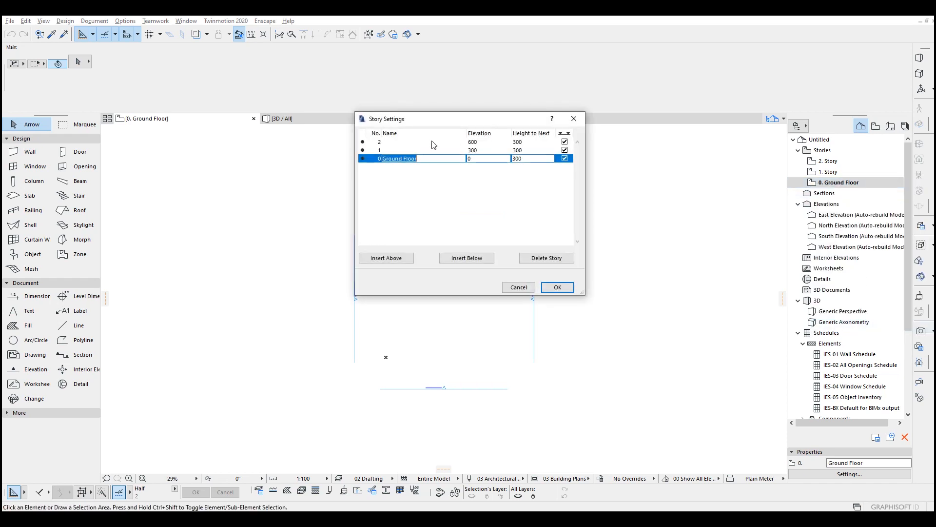
pyautogui.click(466, 258)
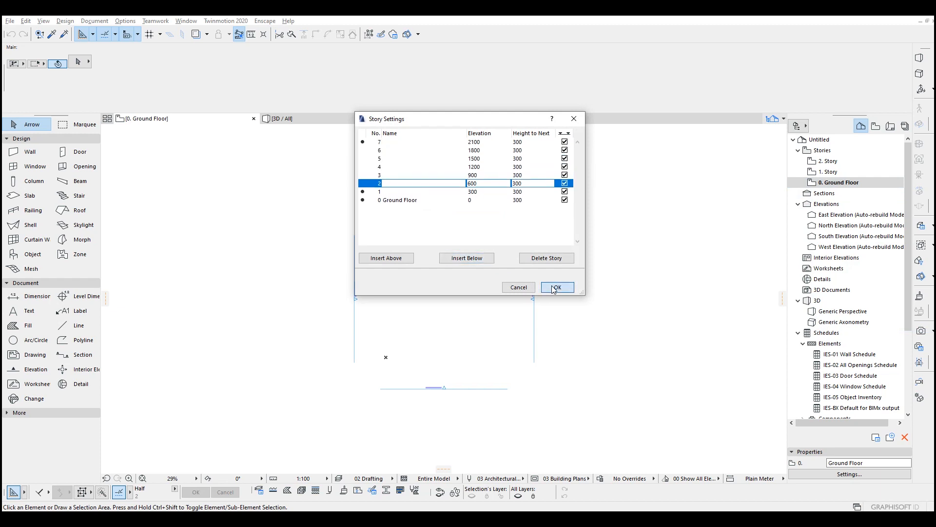
pyautogui.click(556, 287)
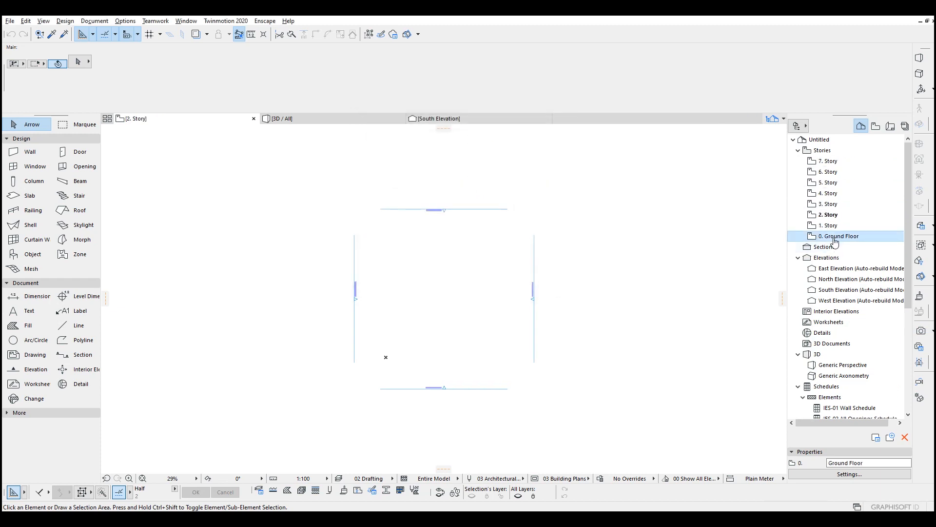
pyautogui.doubleClick(839, 235)
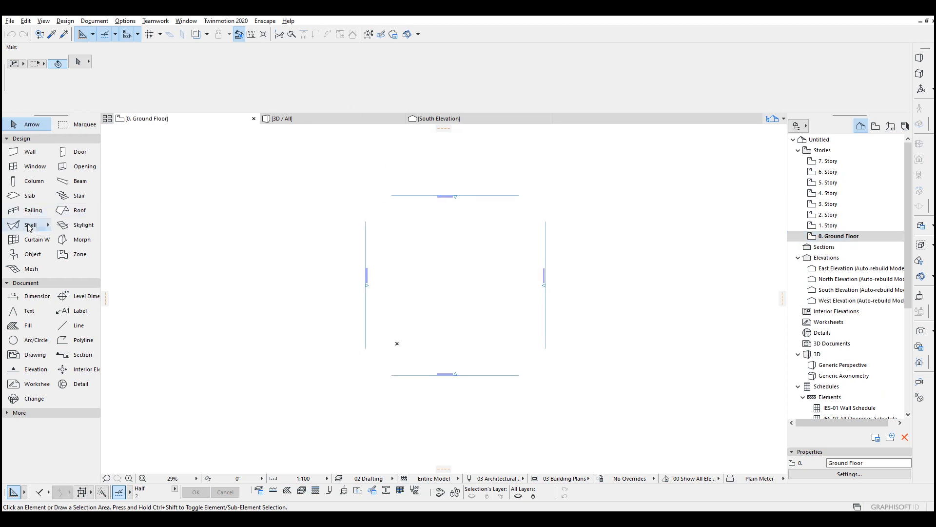
# Draw a reinforced concrete shell, thickness 25, elevation 0, across the middle of the plan.
pyautogui.click(29, 224)
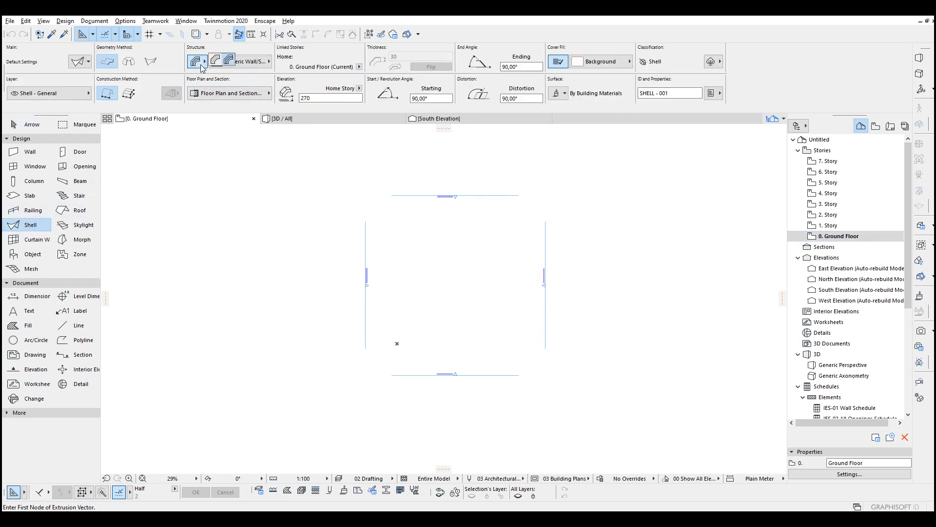
pyautogui.click(197, 61)
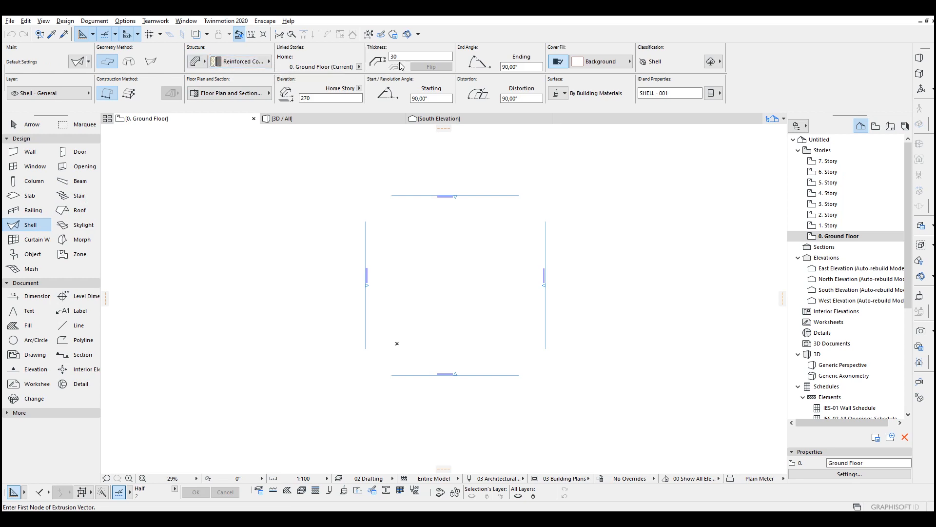
pyautogui.write('25')
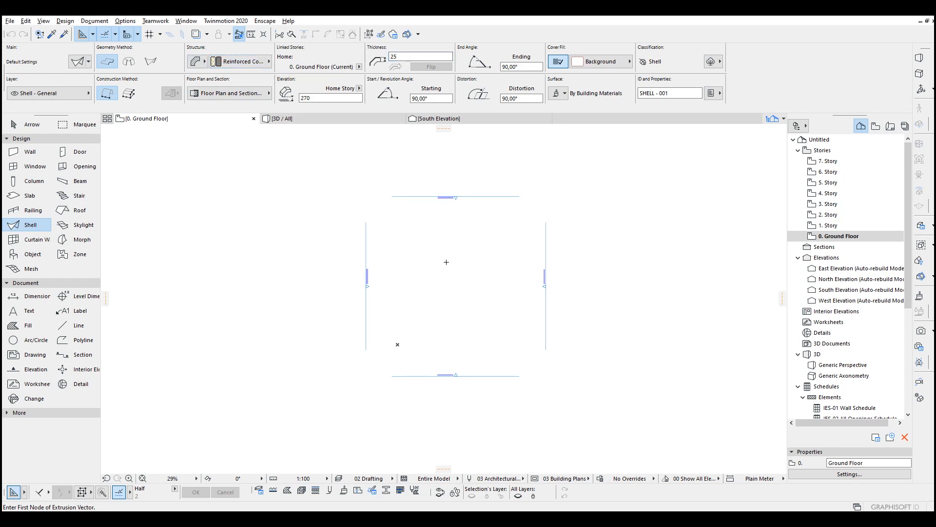
pyautogui.moveTo(322, 98)
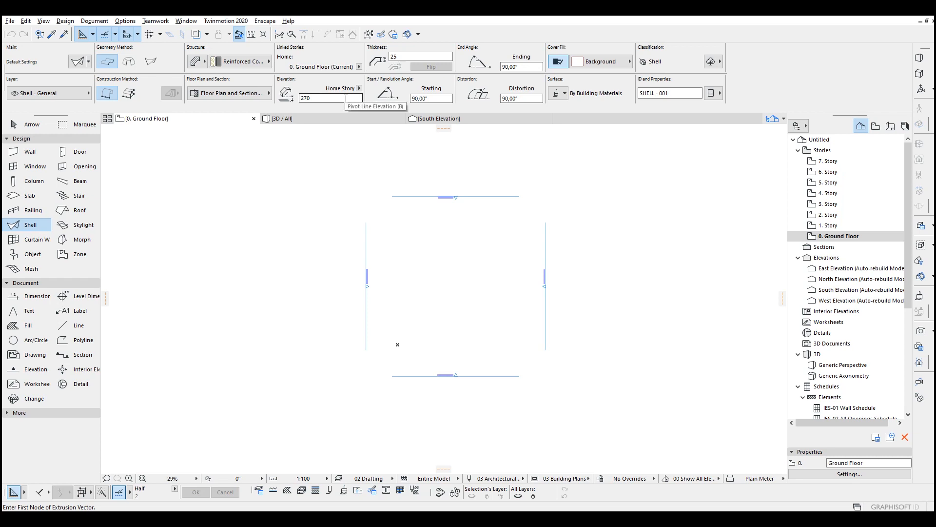
pyautogui.write('0')
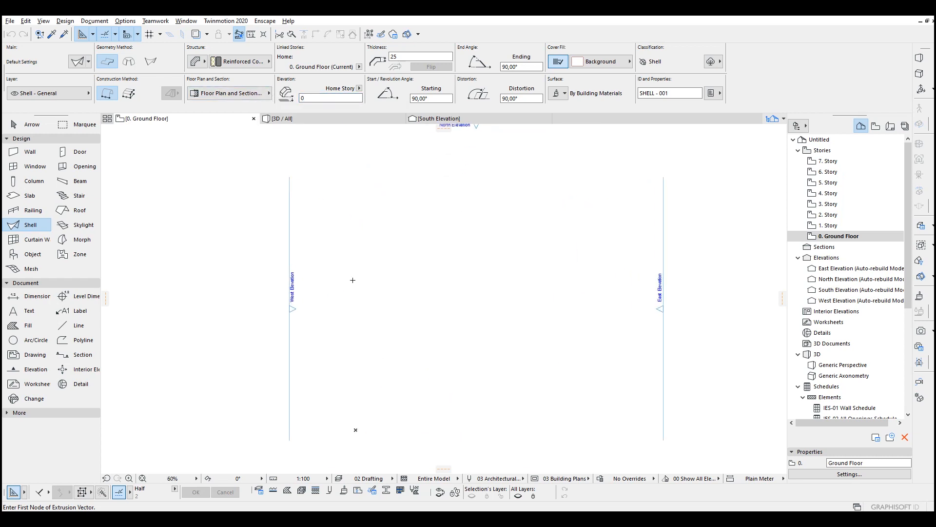
pyautogui.moveTo(352, 280); pyautogui.dragTo(615, 293)
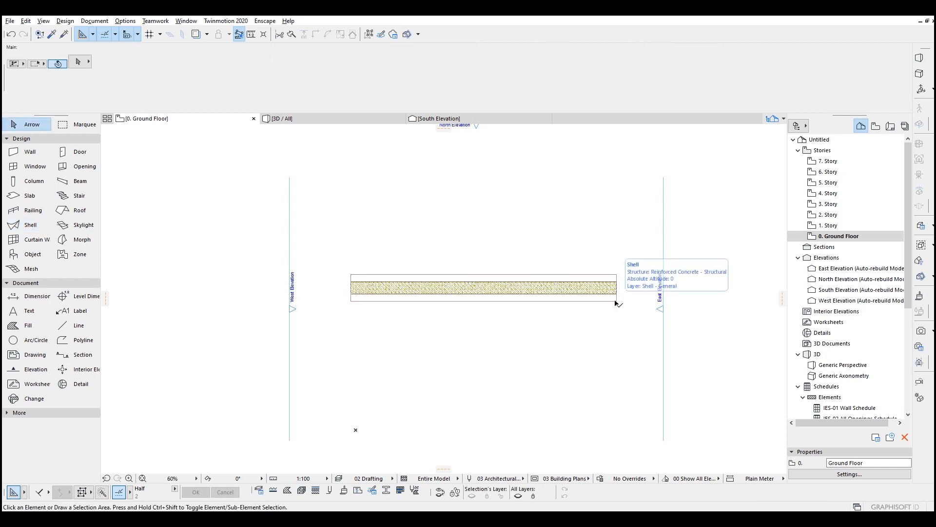
pyautogui.moveTo(860, 301)
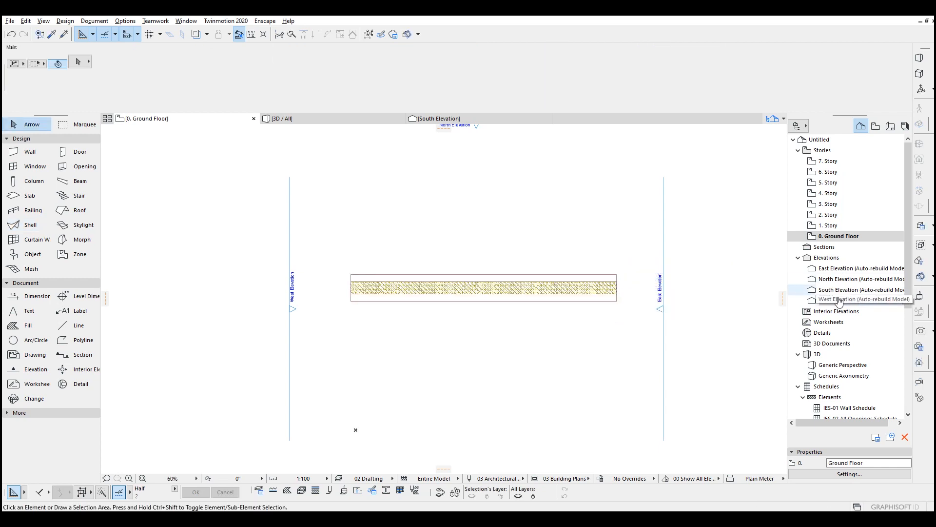
# In West Elevation, edit the shell's profile into a tall curve rising toward story 4.
pyautogui.doubleClick(862, 299)
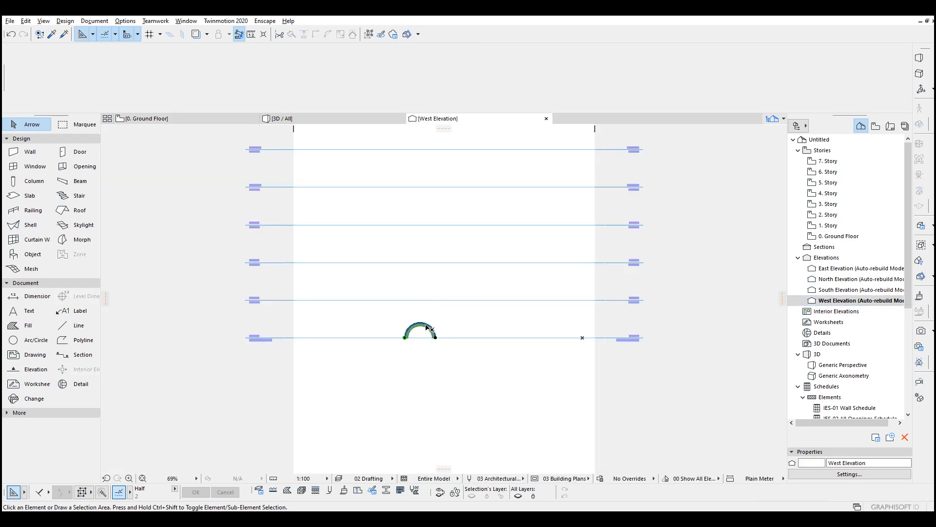
pyautogui.click(419, 335)
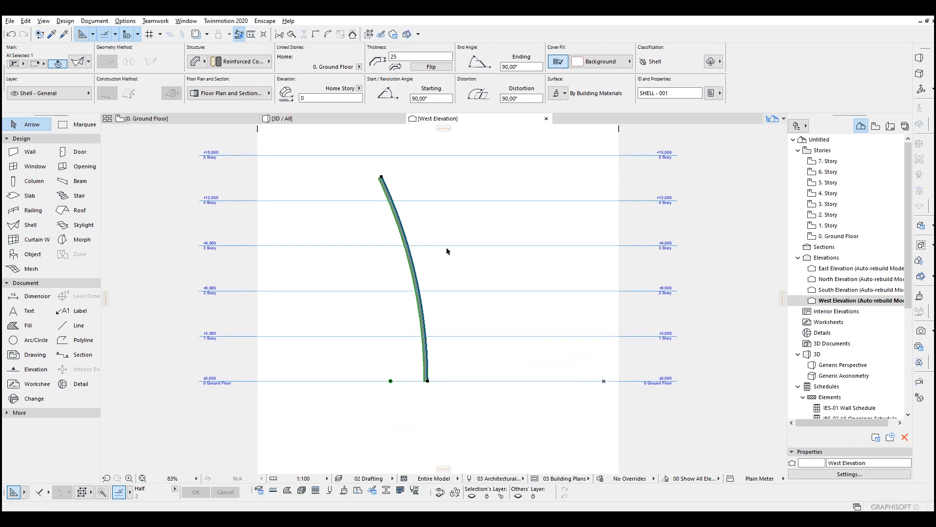
pyautogui.moveTo(445, 258)
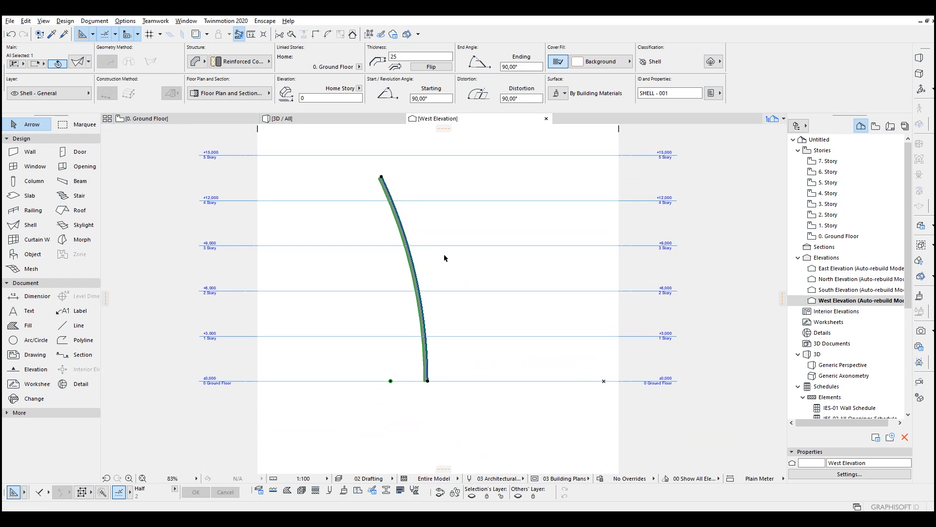
pyautogui.click(444, 258)
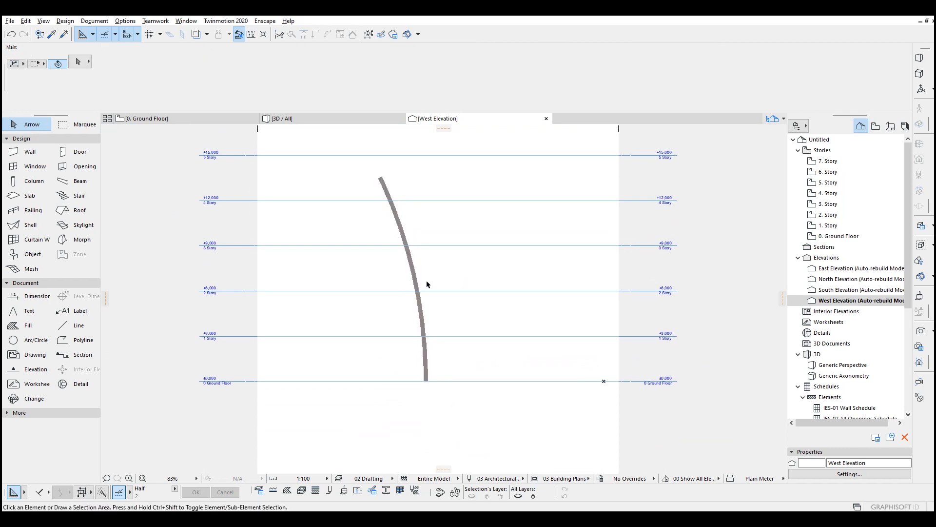
pyautogui.moveTo(582, 278)
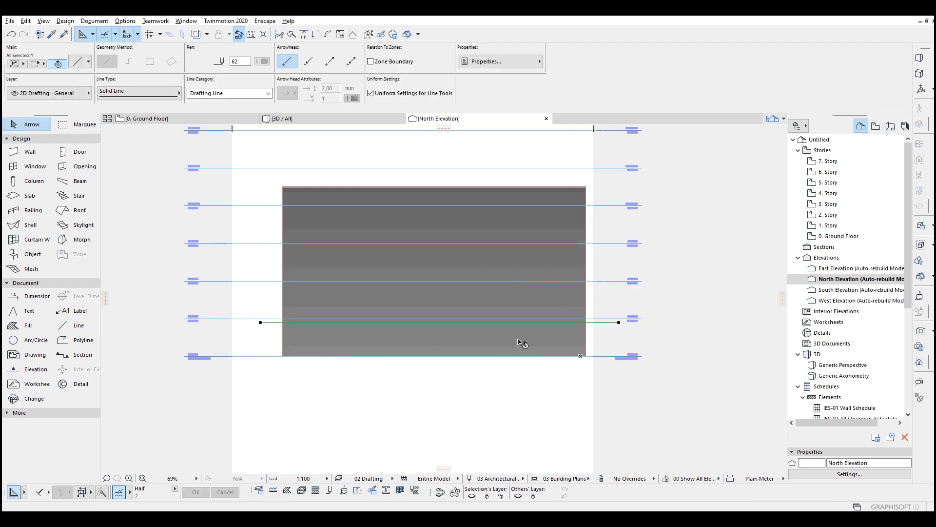
# Draw a horizontal guide line and a vertical centre line over the shell.
pyautogui.click(78, 325)
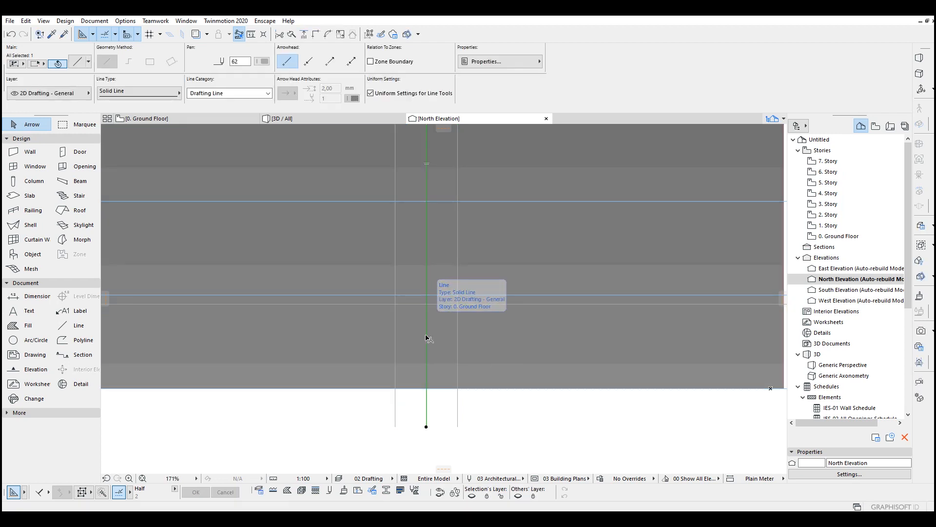
pyautogui.click(139, 93)
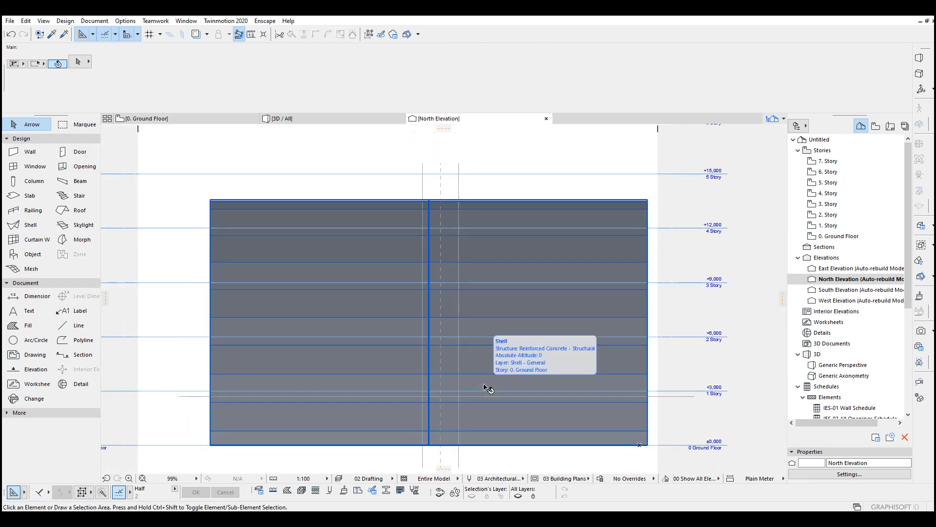
pyautogui.moveTo(178, 396); pyautogui.dragTo(694, 396)
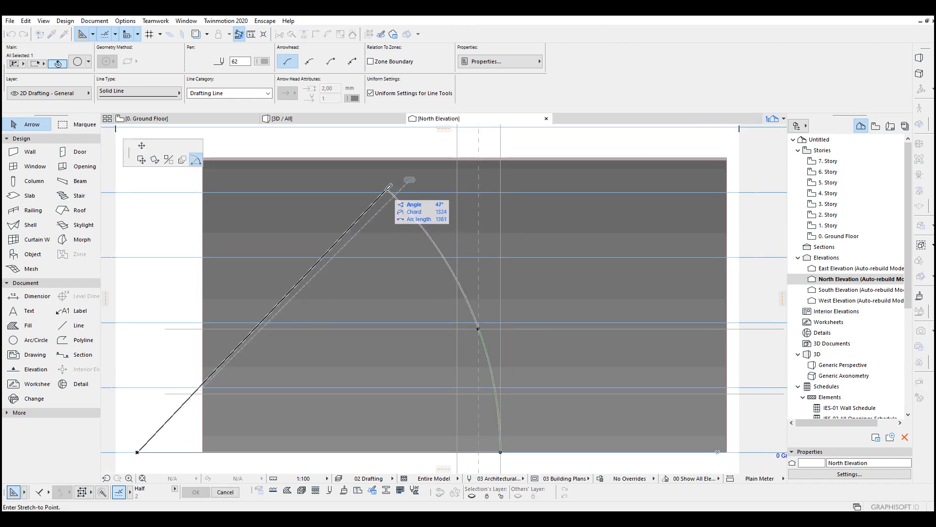
# Draw a curved arch guide line rising from the shell's base.
pyautogui.moveTo(388, 185); pyautogui.dragTo(346, 149)
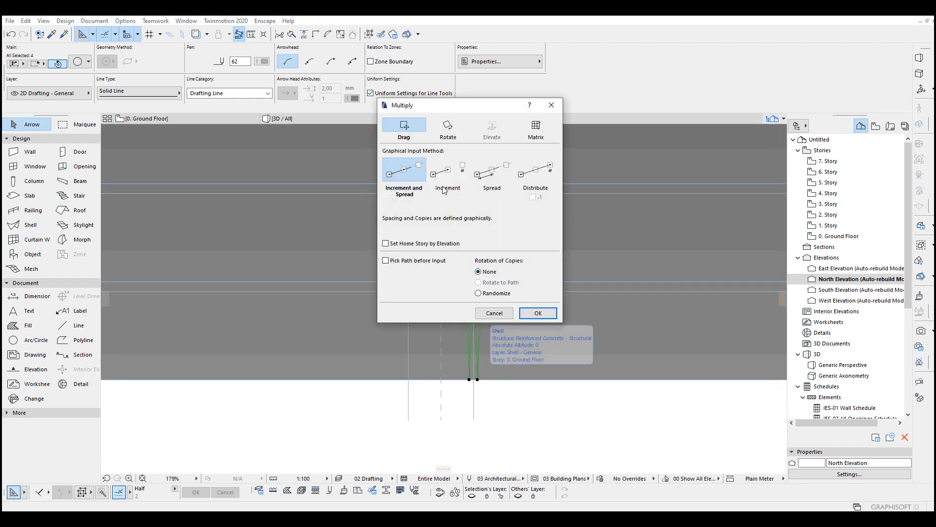
# Multiply the four arch guides by increment across the shell's north face.
pyautogui.click(537, 312)
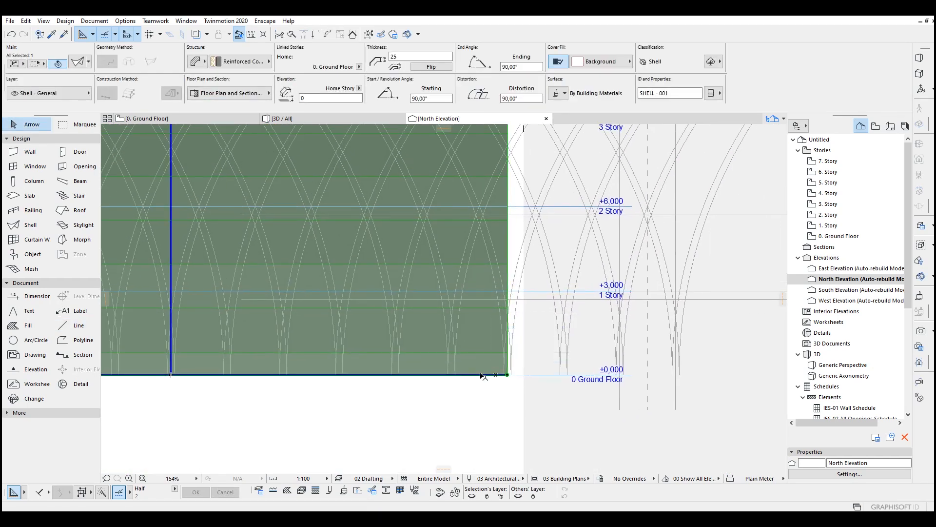
# Cut a pointed-arch hole through the shell at its base.
pyautogui.rightClick(482, 375)
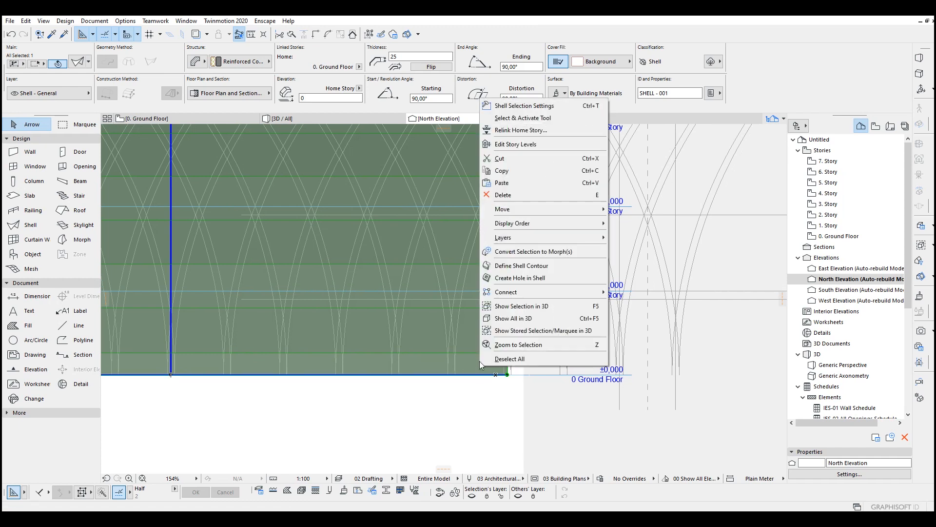
pyautogui.moveTo(521, 278)
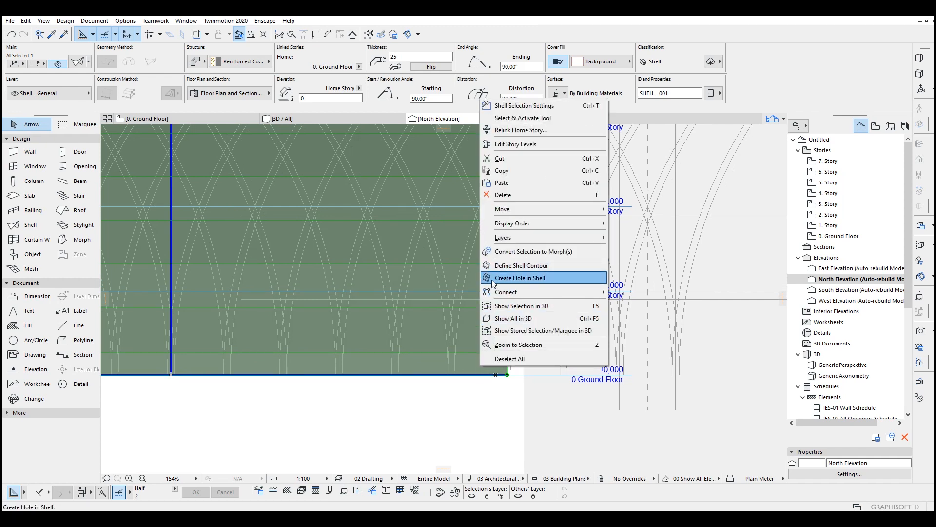
pyautogui.click(521, 277)
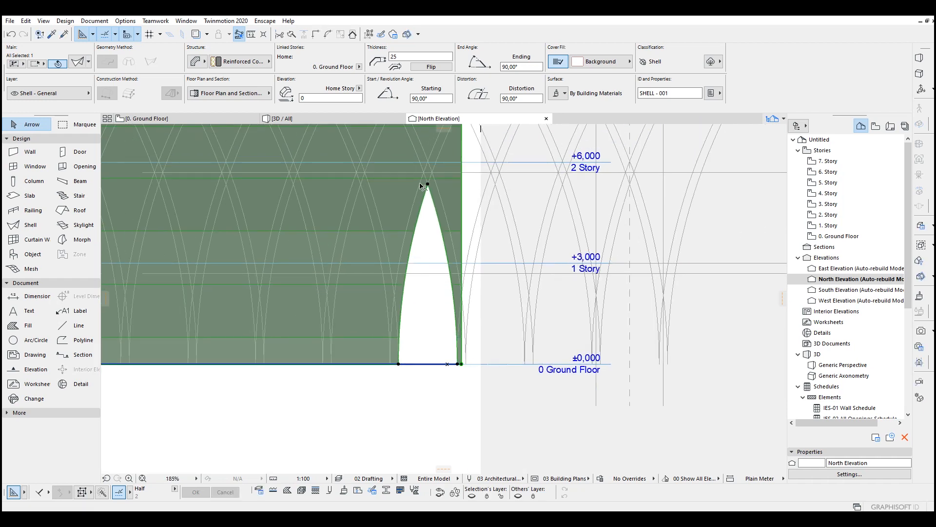
# Cut a second hole in the lower shell with curved arch edges.
pyautogui.rightClick(421, 185)
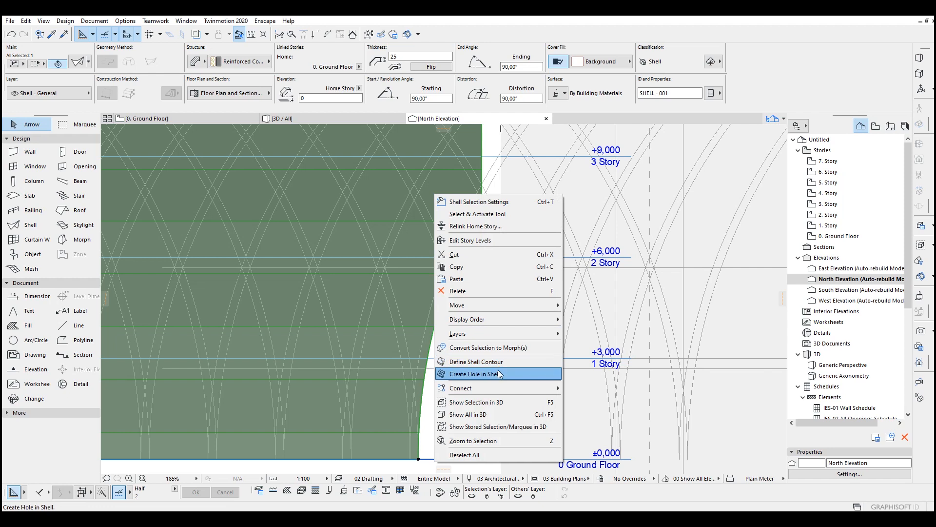
pyautogui.moveTo(482, 378)
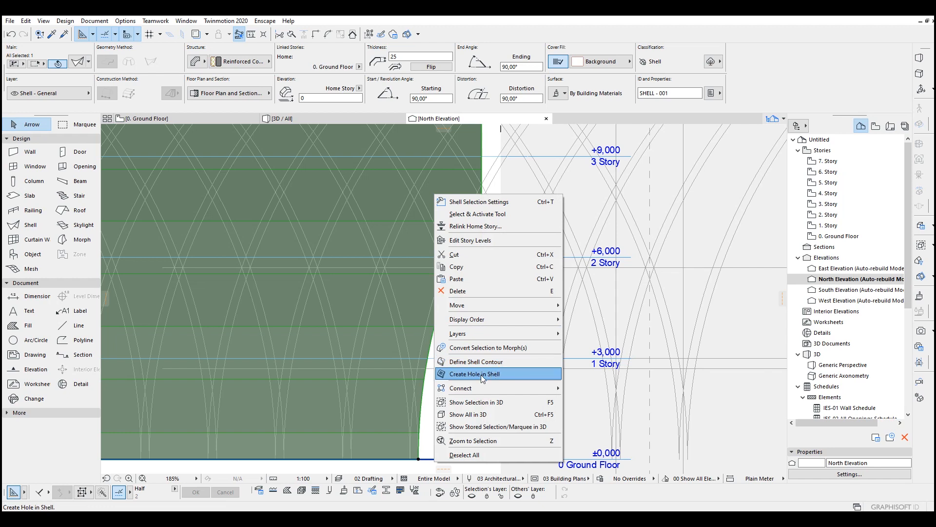
pyautogui.click(474, 373)
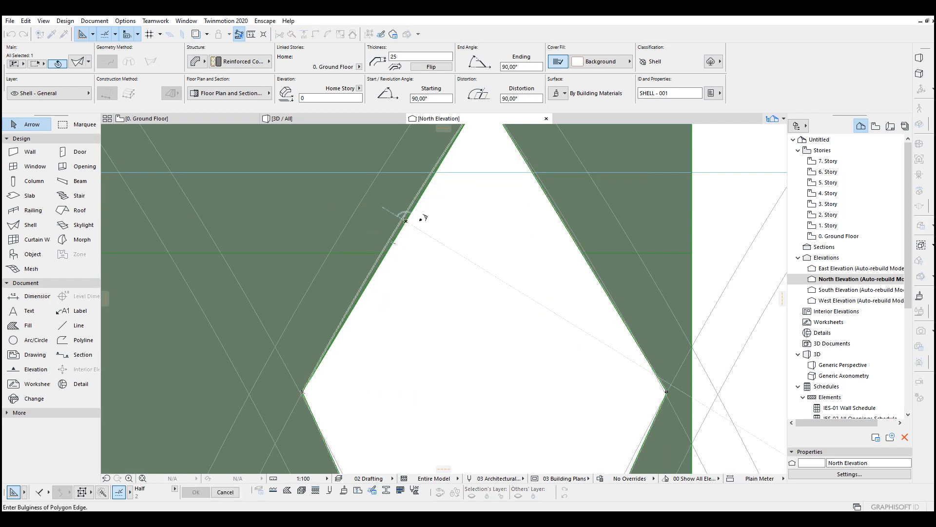
pyautogui.moveTo(560, 221)
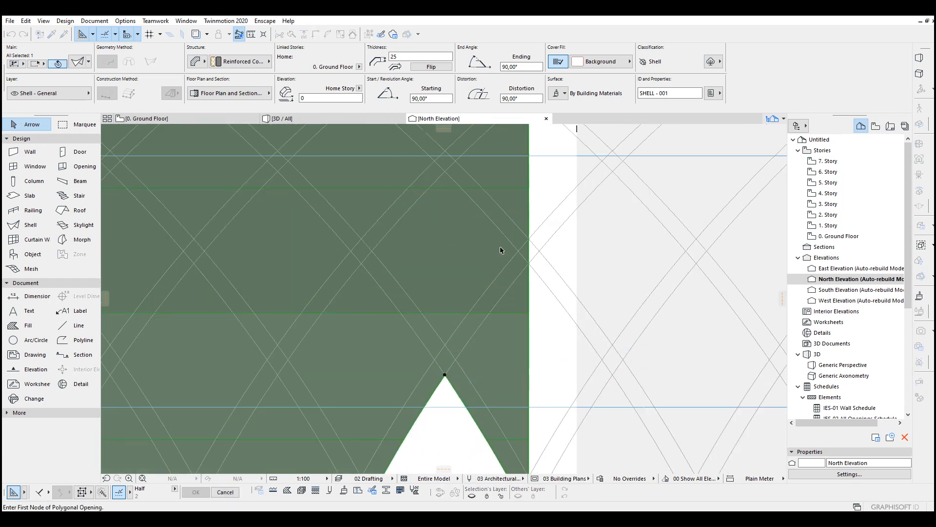
# Cut a diamond-shaped hole in the shell above the pointed arches.
pyautogui.rightClick(501, 250)
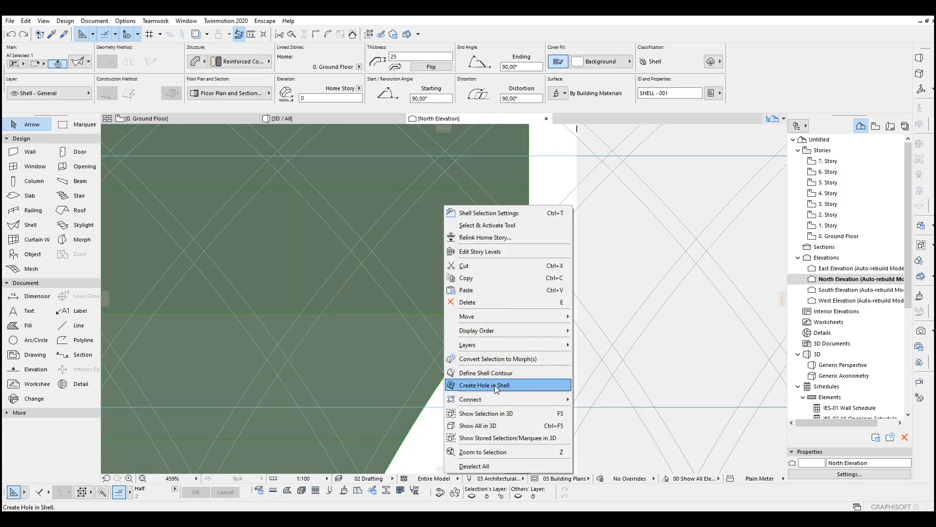
pyautogui.click(484, 384)
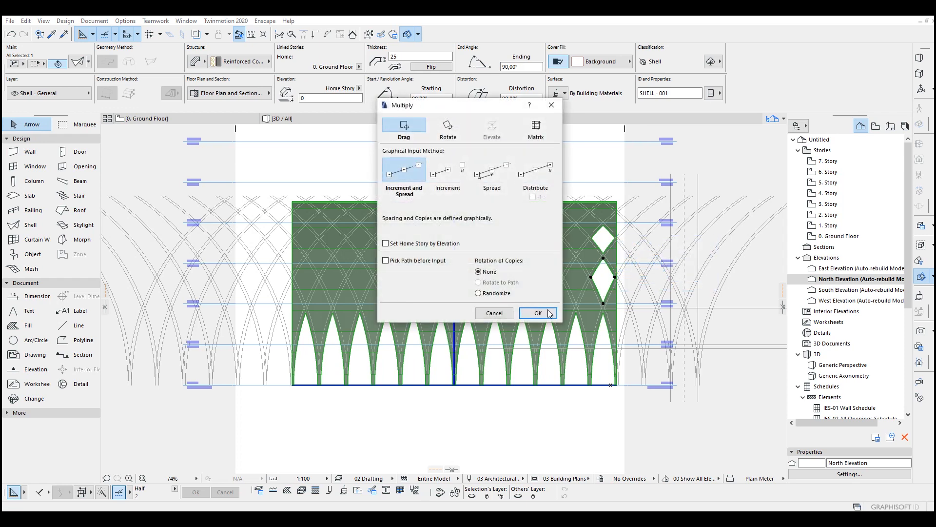
# Confirm the Multiply settings to spread copies of the diamond openings along the facade.
pyautogui.click(537, 313)
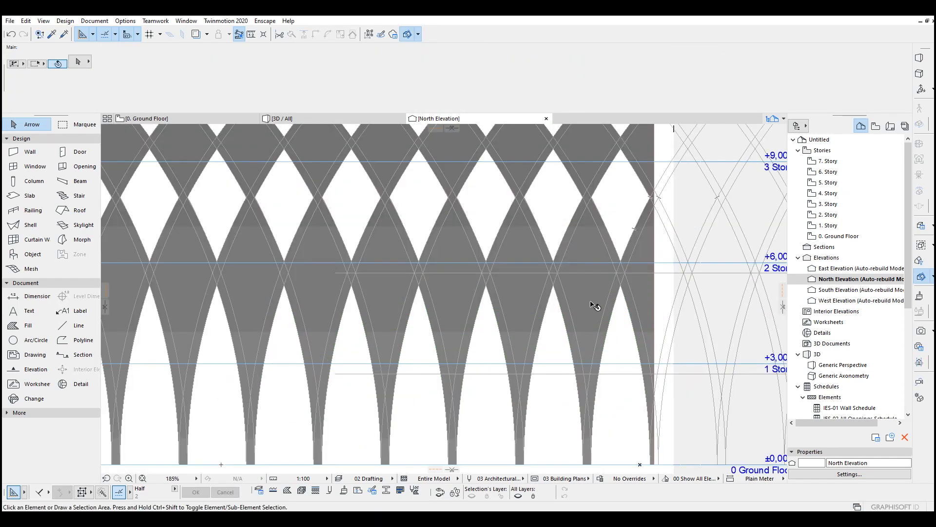
# Start Create Hole in Shell from the shell's context menu to cut the remaining openings.
pyautogui.rightClick(591, 304)
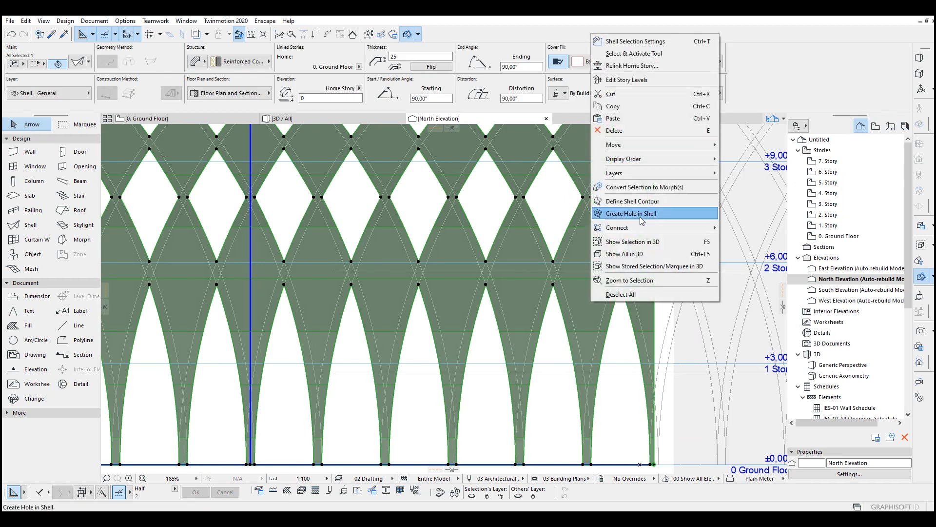
pyautogui.click(630, 213)
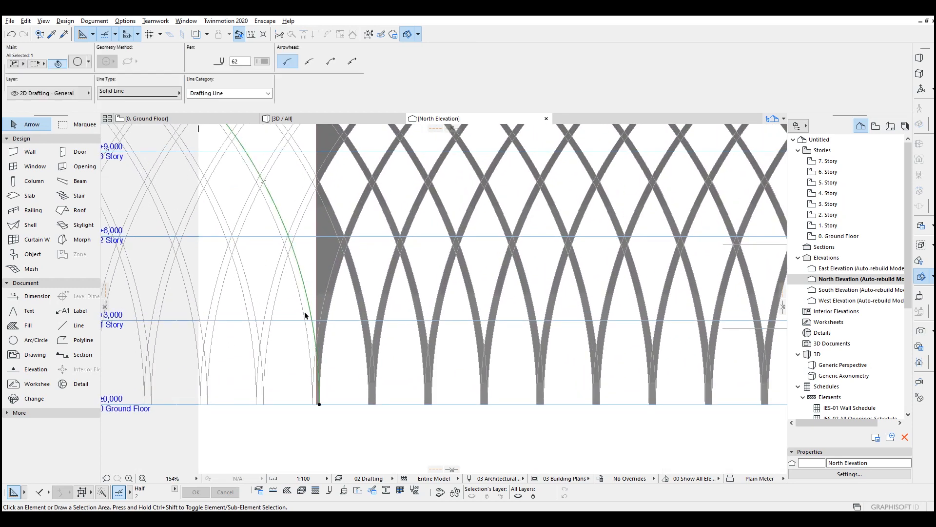
pyautogui.click(320, 405)
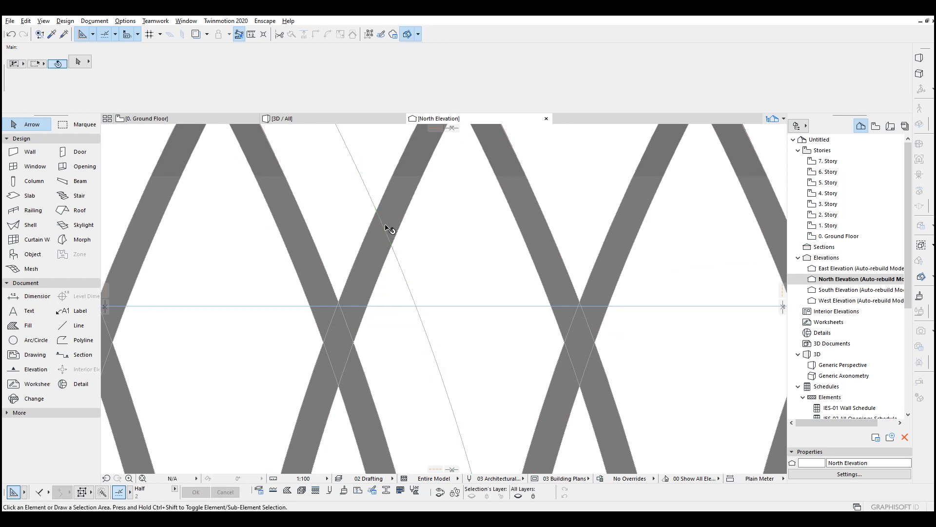
pyautogui.click(28, 324)
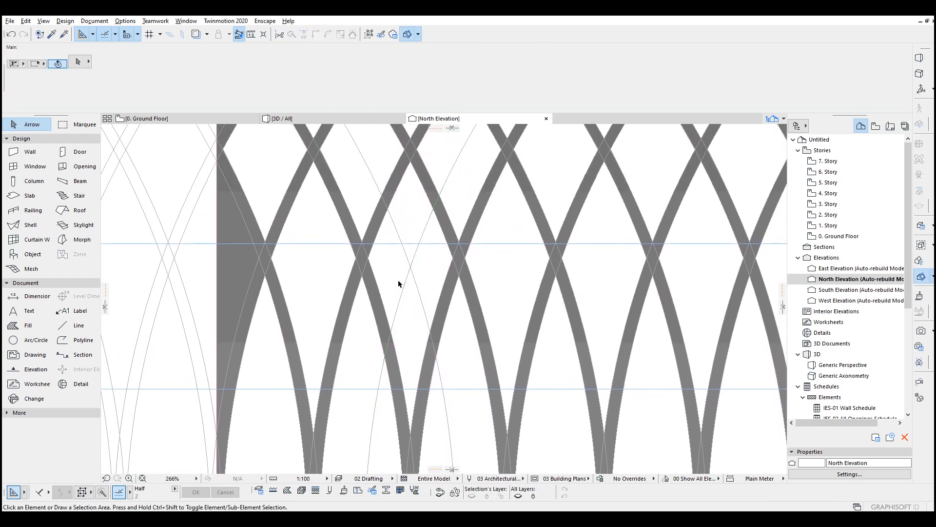
pyautogui.moveTo(508, 250)
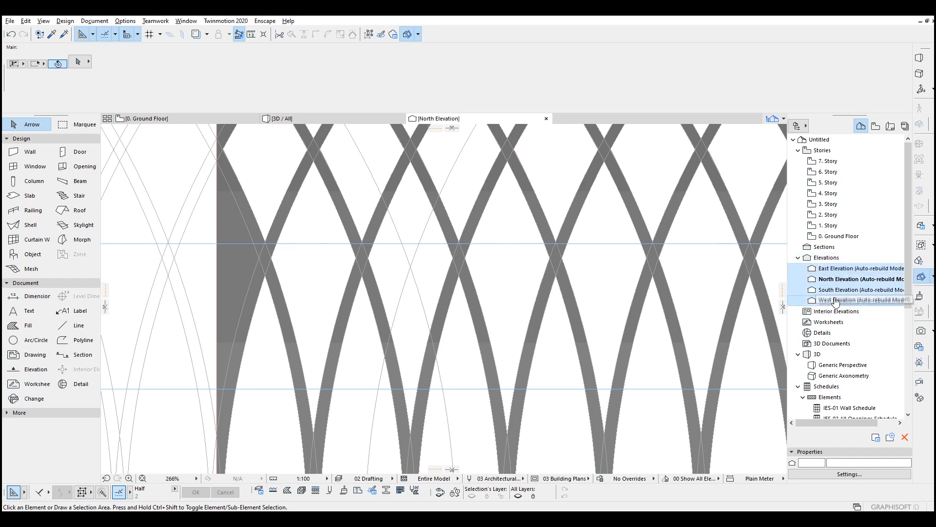
pyautogui.moveTo(523, 212)
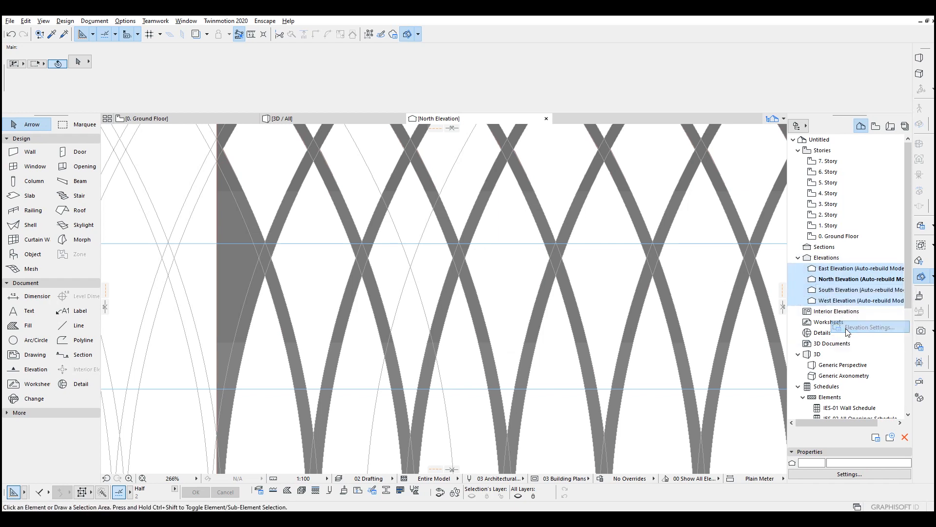
# Open Elevation Settings for the selected elevations and change the story level line display.
pyautogui.click(867, 326)
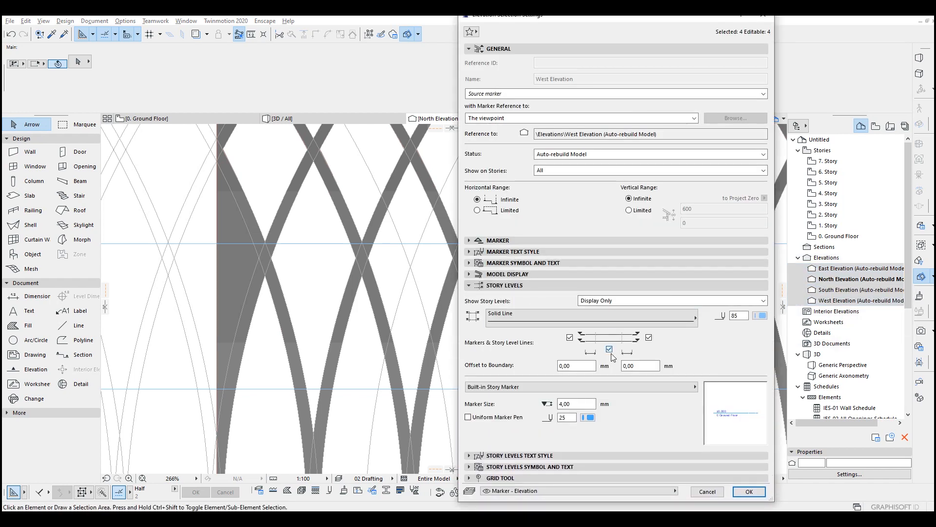
pyautogui.click(749, 491)
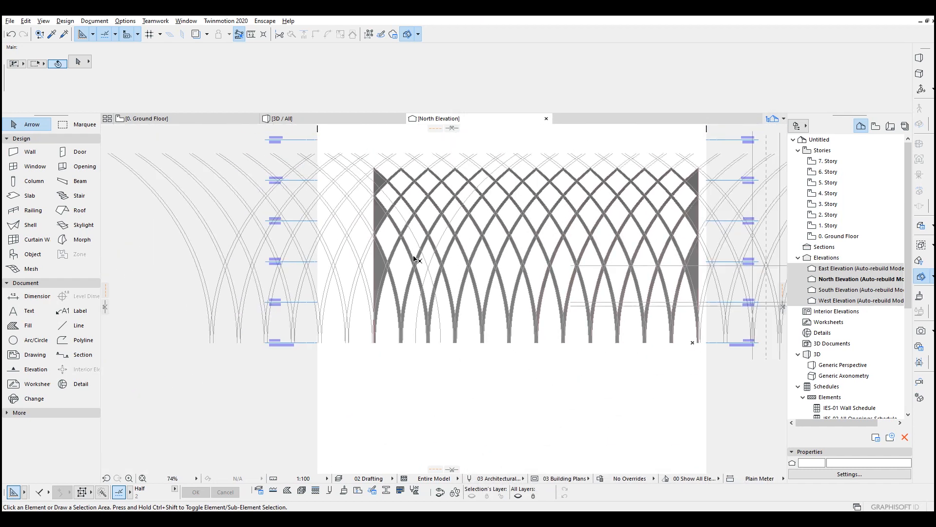
# Select the arc and lines bordering a diamond opening for offsetting an inner outline.
pyautogui.click(35, 340)
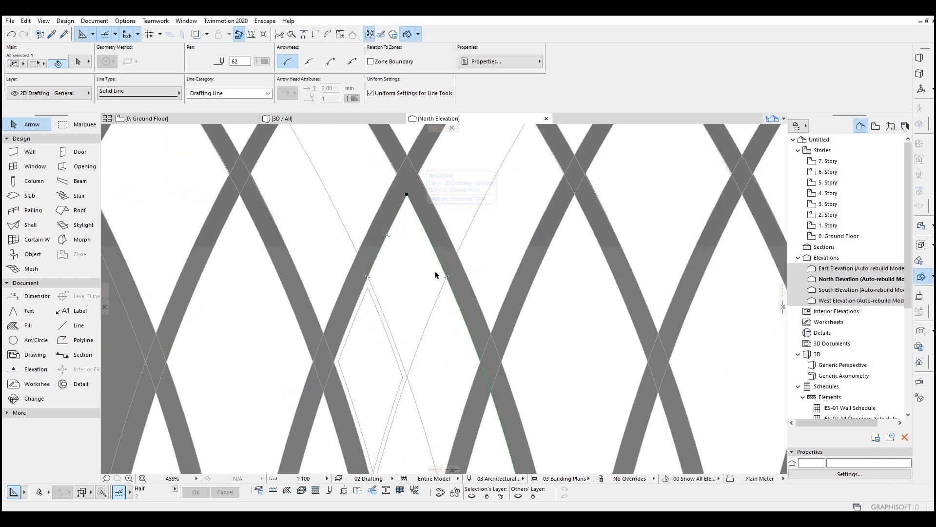
pyautogui.click(446, 276)
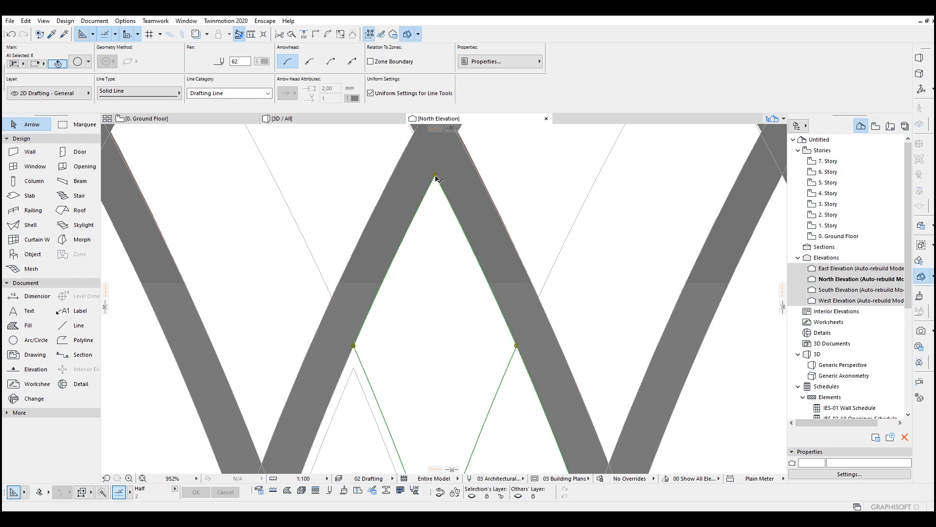
pyautogui.click(436, 177)
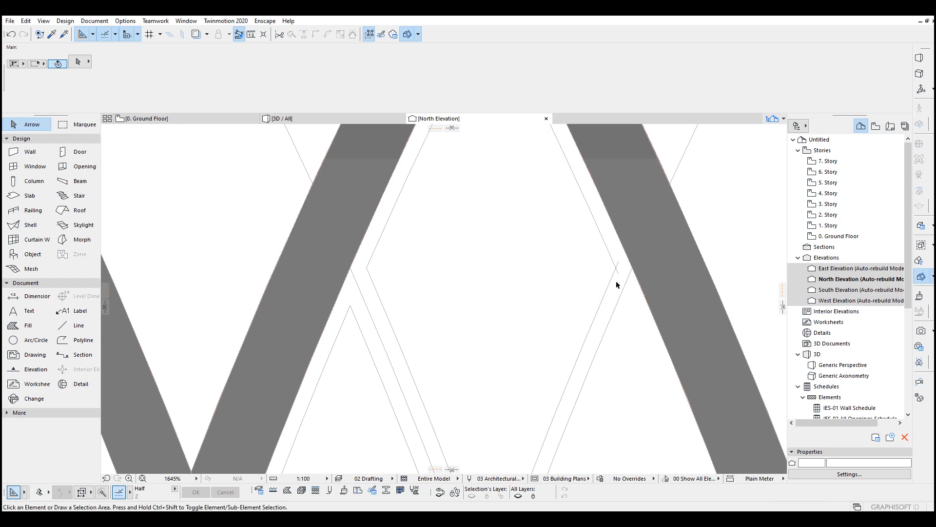
pyautogui.scroll(-3)
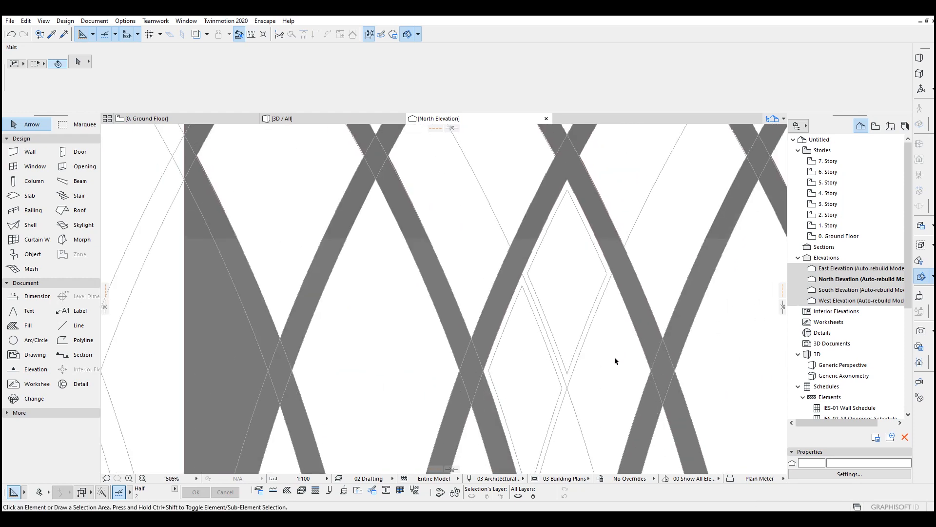
pyautogui.scroll(-3)
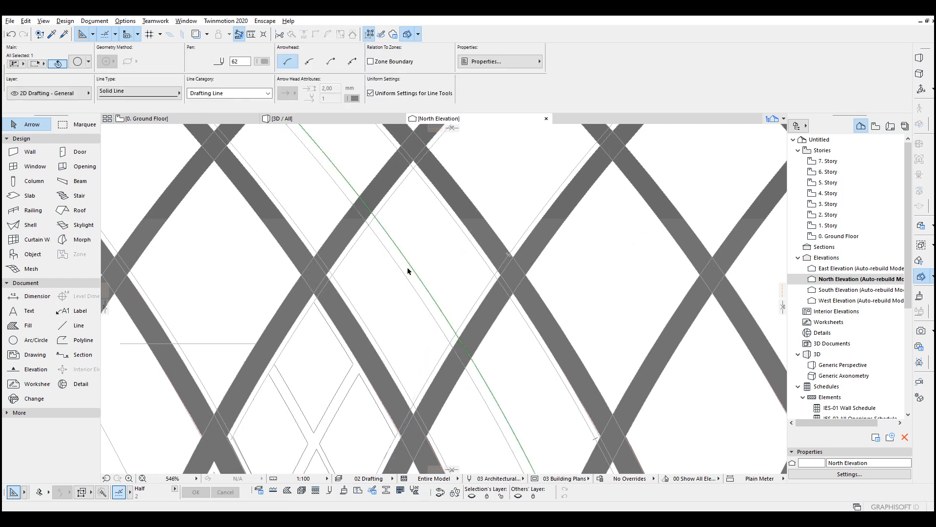
# Select the guide arc to offset a parallel mullion arc beside it.
pyautogui.click(413, 161)
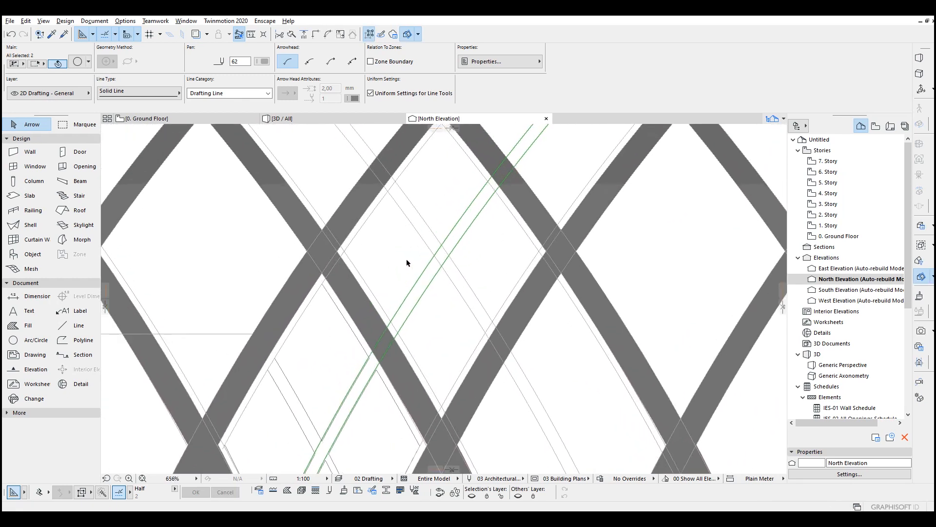
pyautogui.scroll(-3)
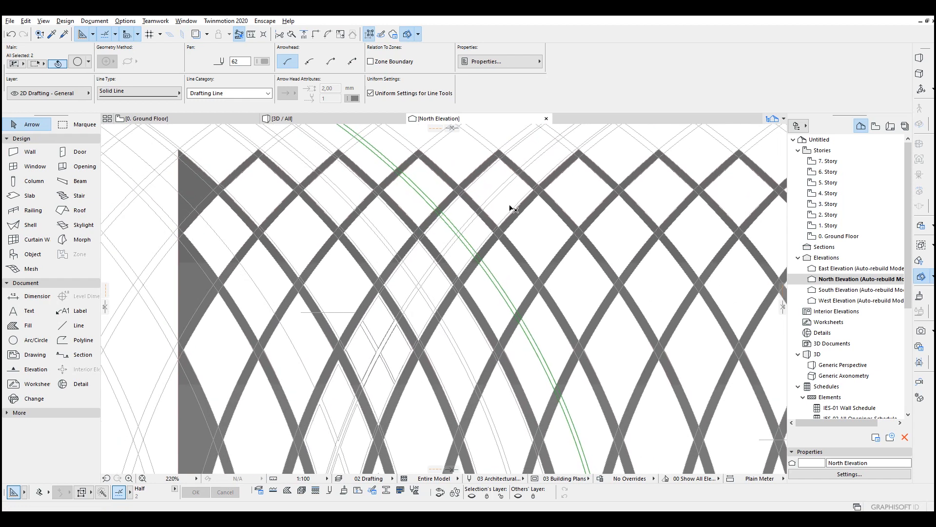
pyautogui.moveTo(532, 202)
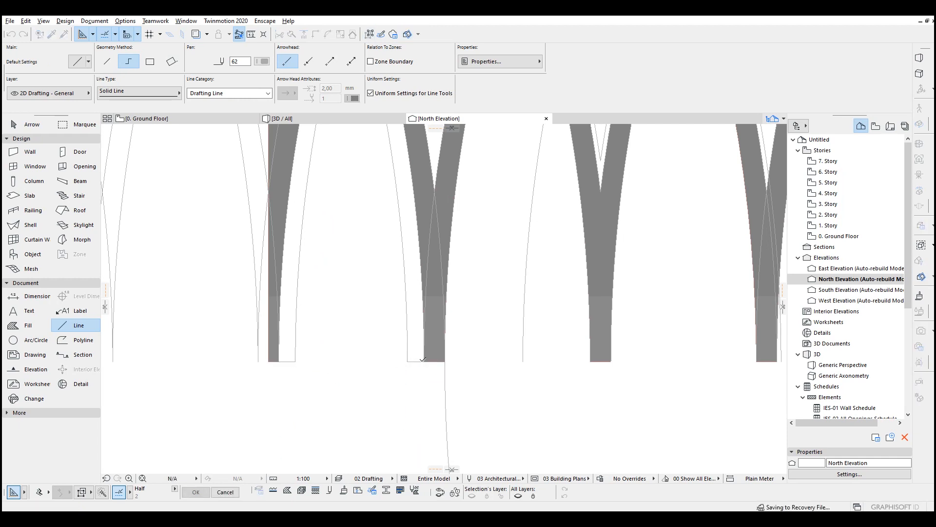
# Switch to the Morph tool and try filling the arch opening automatically.
pyautogui.click(82, 239)
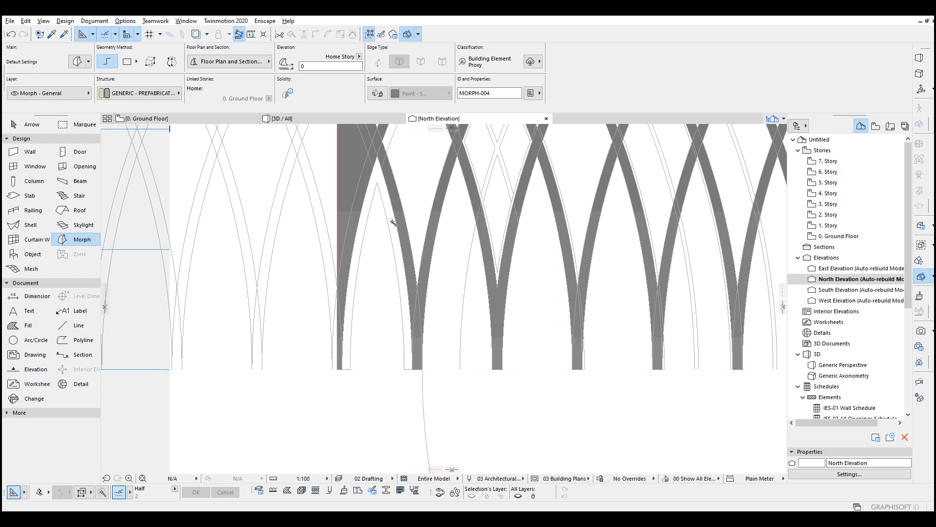
pyautogui.click(393, 223)
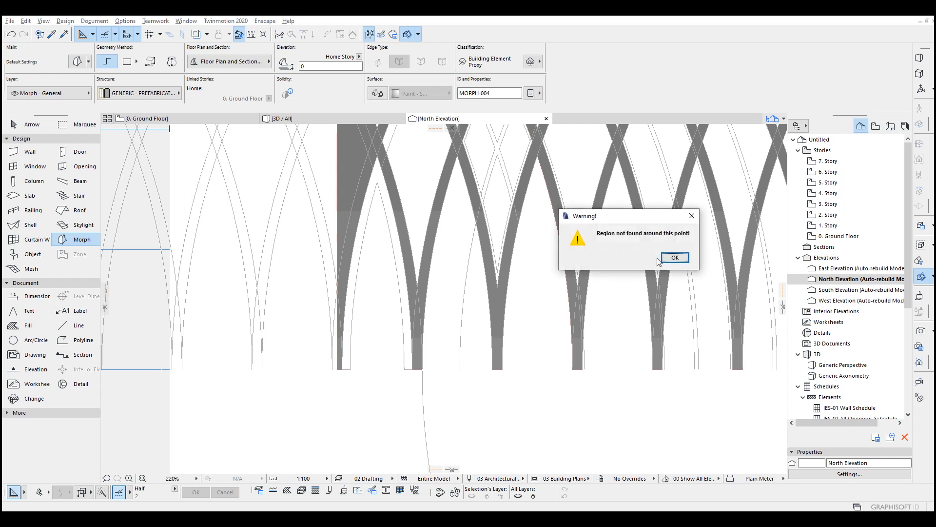
# Dismiss the 'Region not found' warning so the arch morph can be traced manually.
pyautogui.click(674, 257)
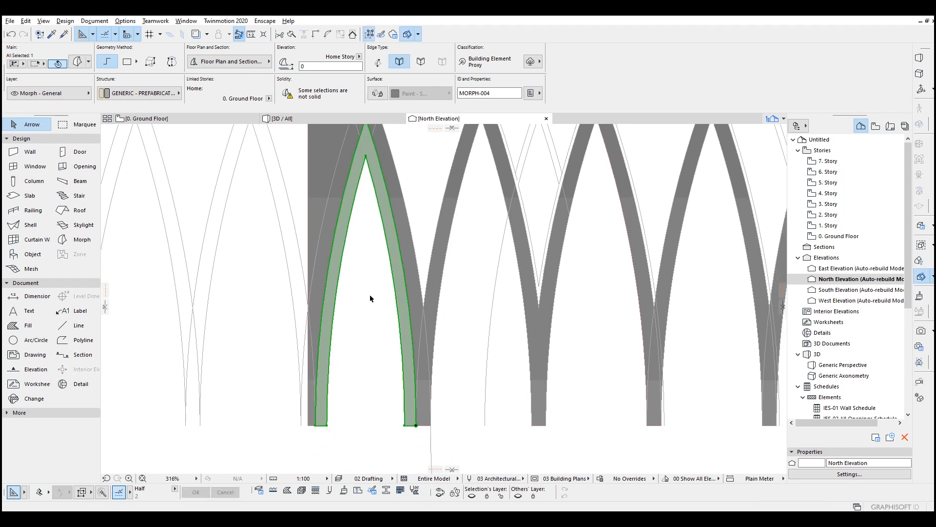
pyautogui.moveTo(367, 372)
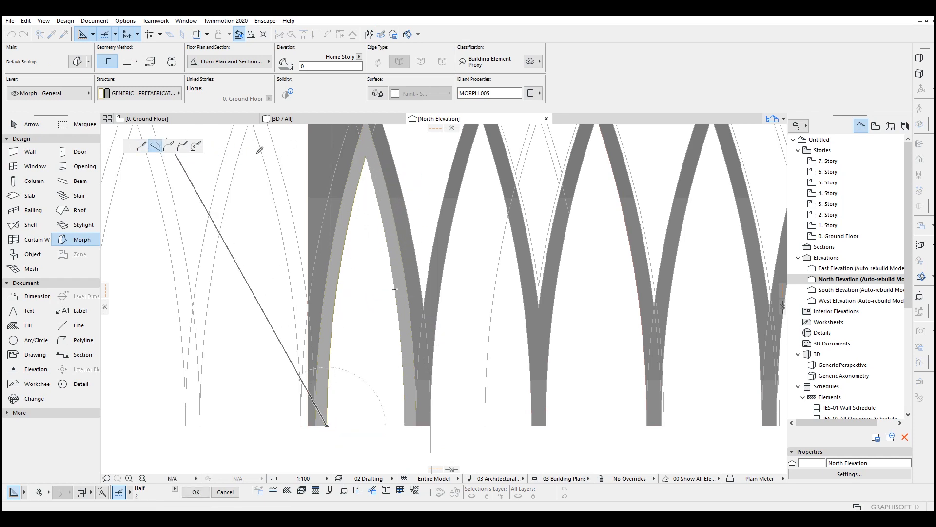
# Trace and inset the inner arch pane outline, then select the arch frame piece.
pyautogui.click(365, 156)
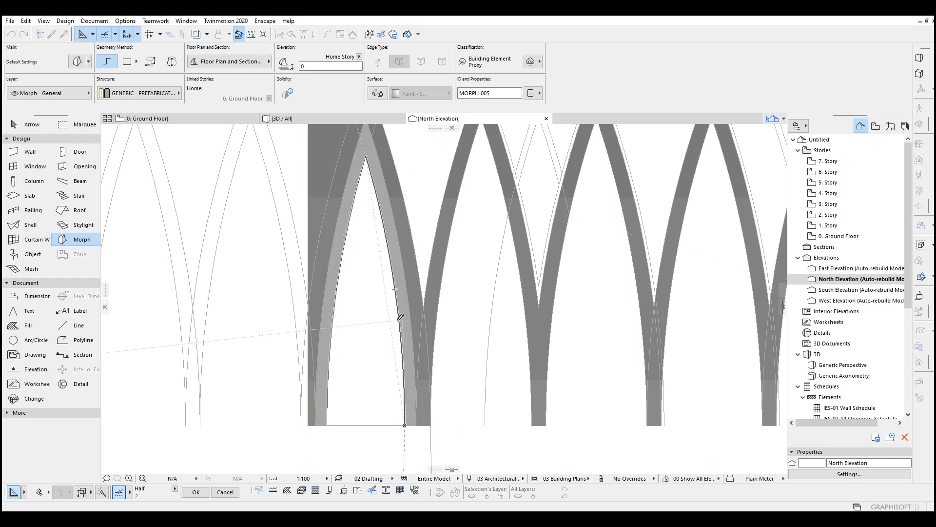
pyautogui.click(364, 268)
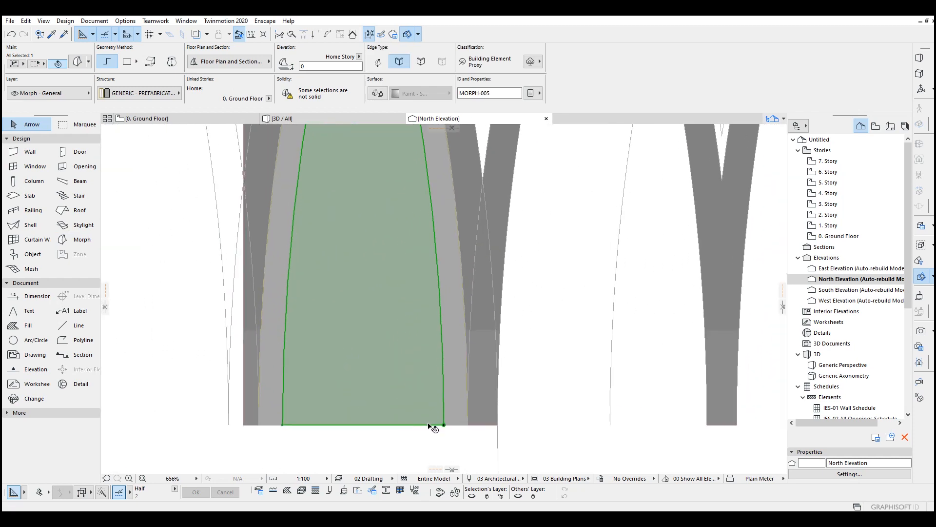
pyautogui.click(442, 423)
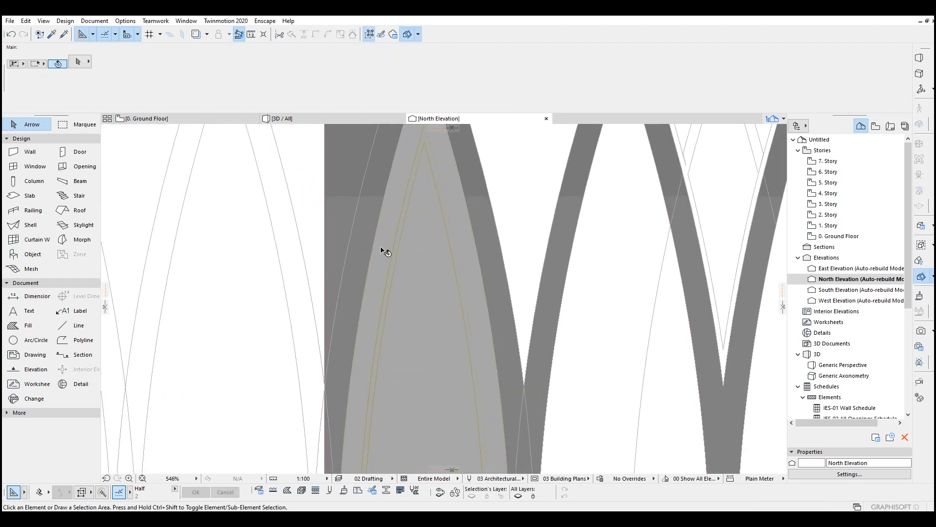
pyautogui.click(418, 94)
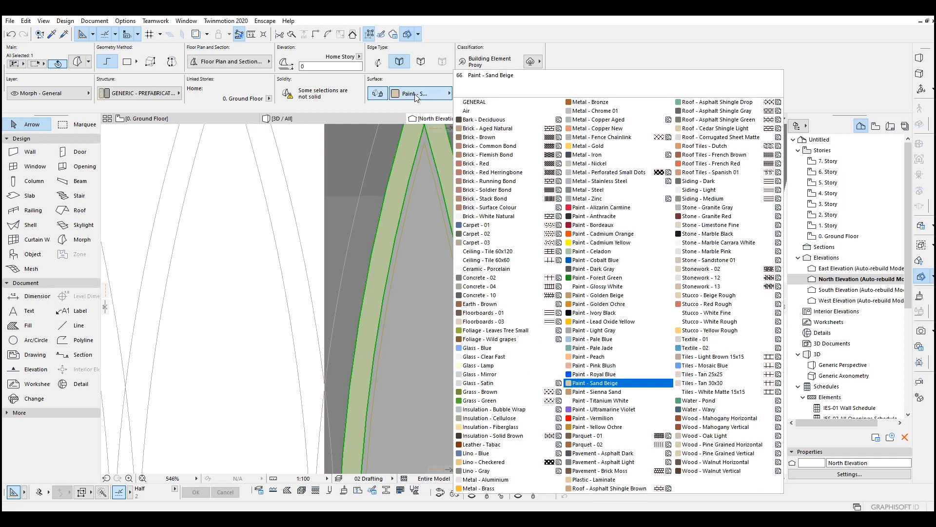
# Pick a new surface material for the arch frame morph in the Info Box.
pyautogui.click(597, 426)
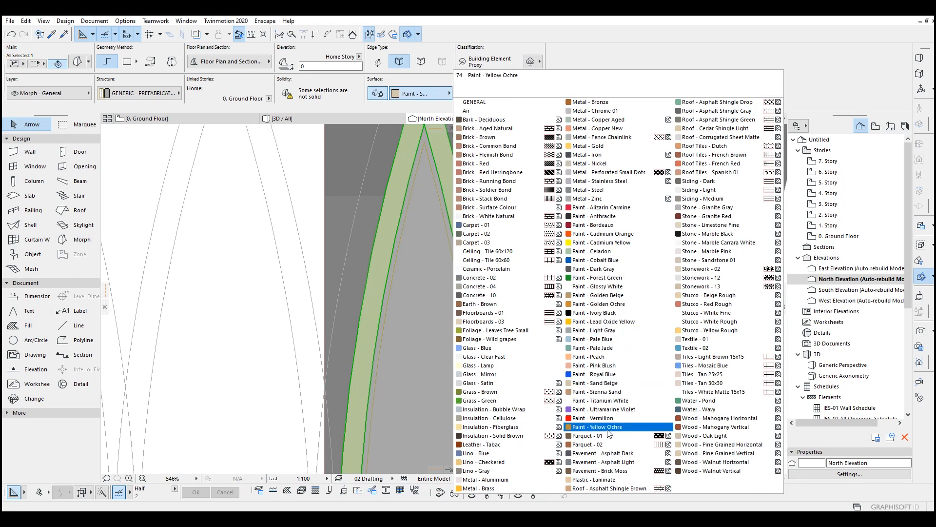
pyautogui.click(594, 426)
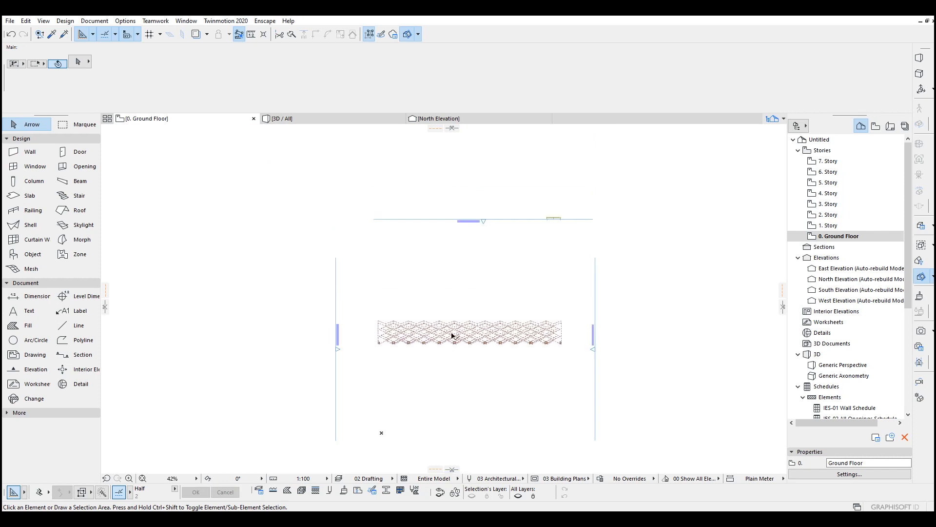
# Inspect the arch window in the 3D perspective, then return to North Elevation.
pyautogui.click(552, 218)
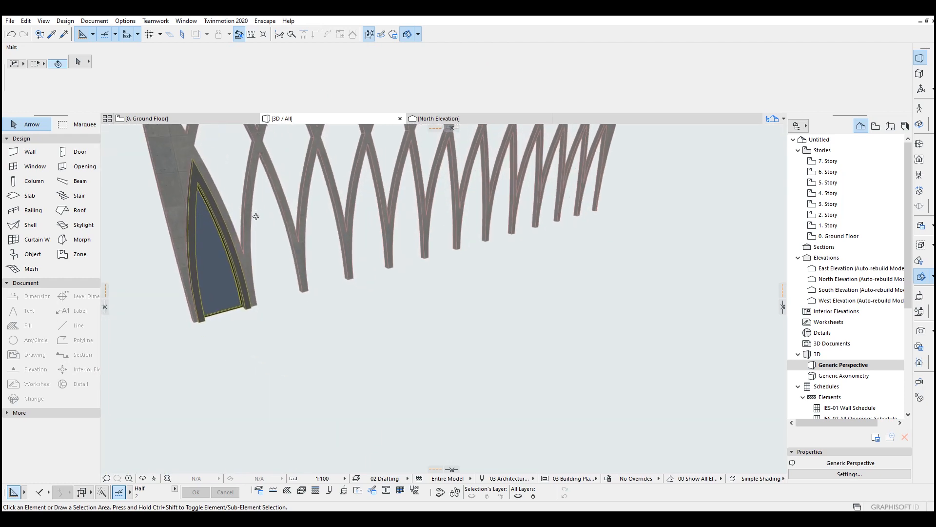
pyautogui.click(437, 118)
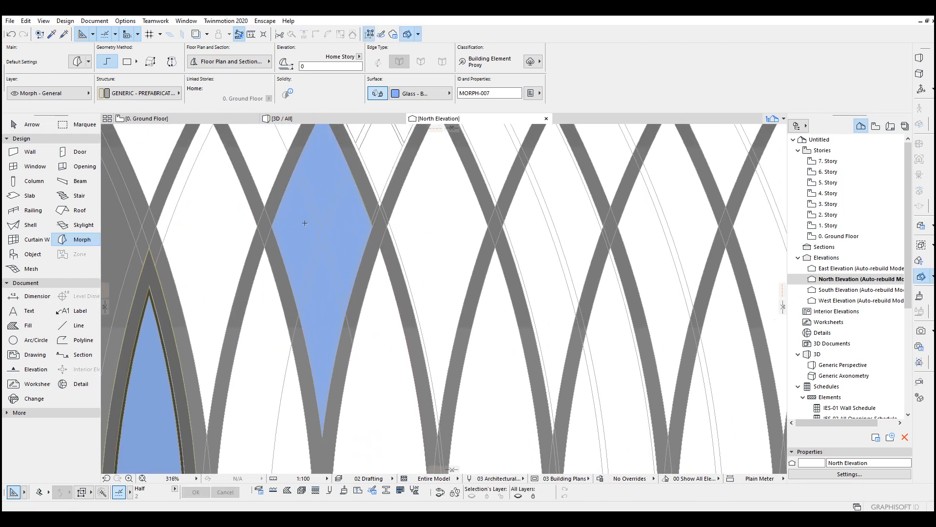
# Give the diamond frame morph above the arch a Paint - Anthracite surface.
pyautogui.click(321, 239)
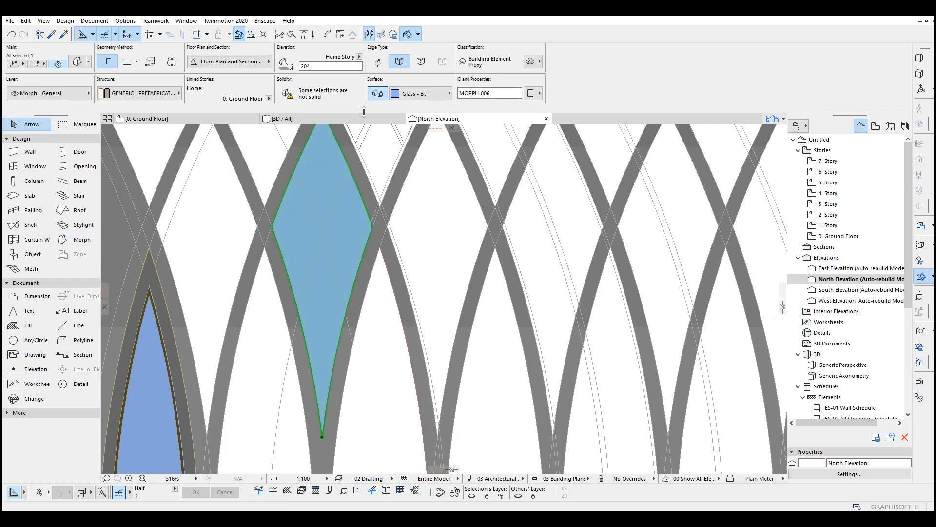
pyautogui.click(444, 93)
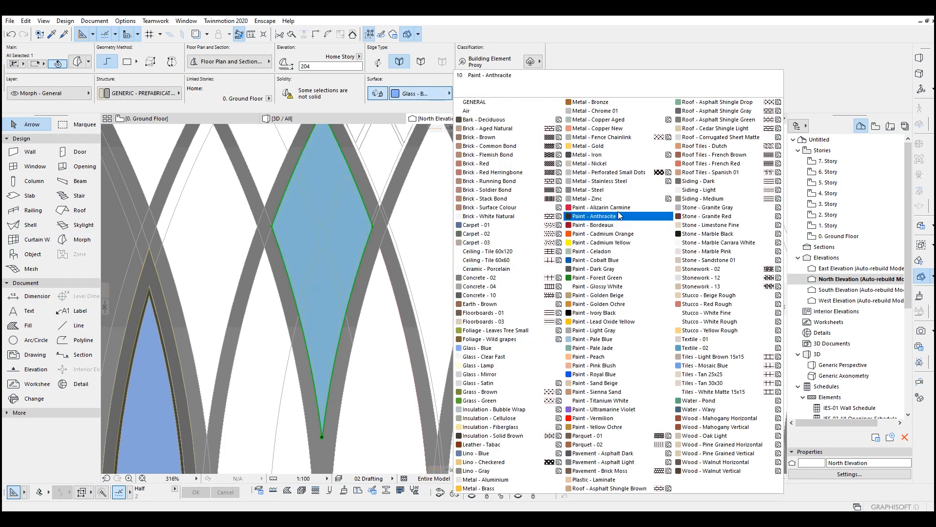
pyautogui.click(591, 215)
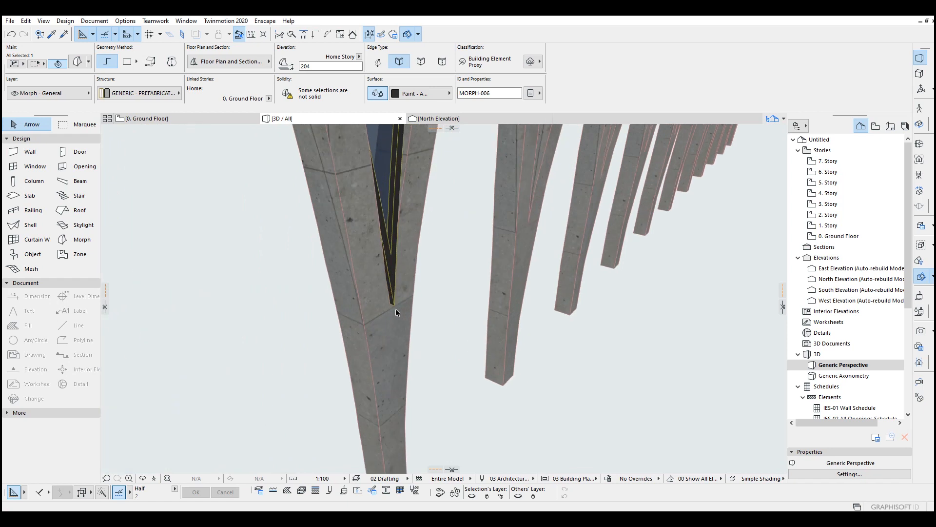
# Select the diamond window with its anthracite mullions in the 3D view.
pyautogui.click(394, 307)
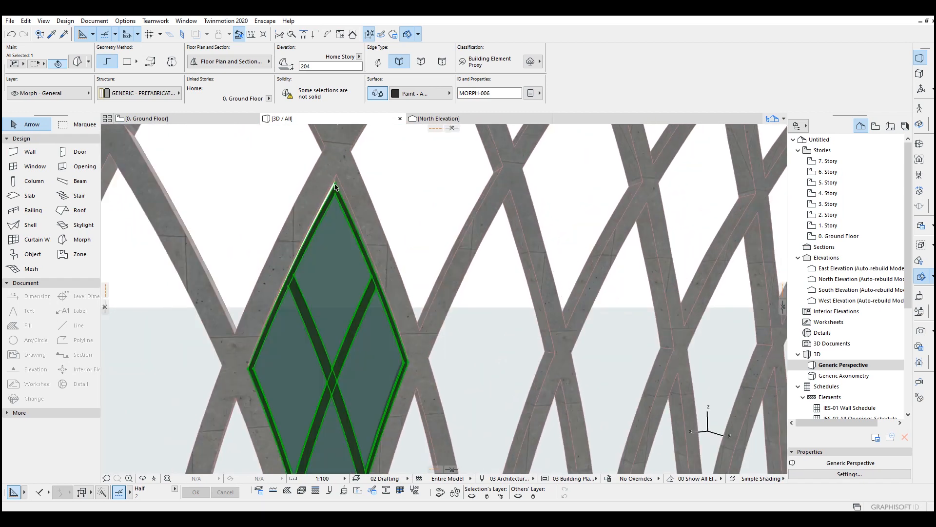
# Drag a bounding-box face to stretch the diamond window into its lattice opening.
pyautogui.click(335, 187)
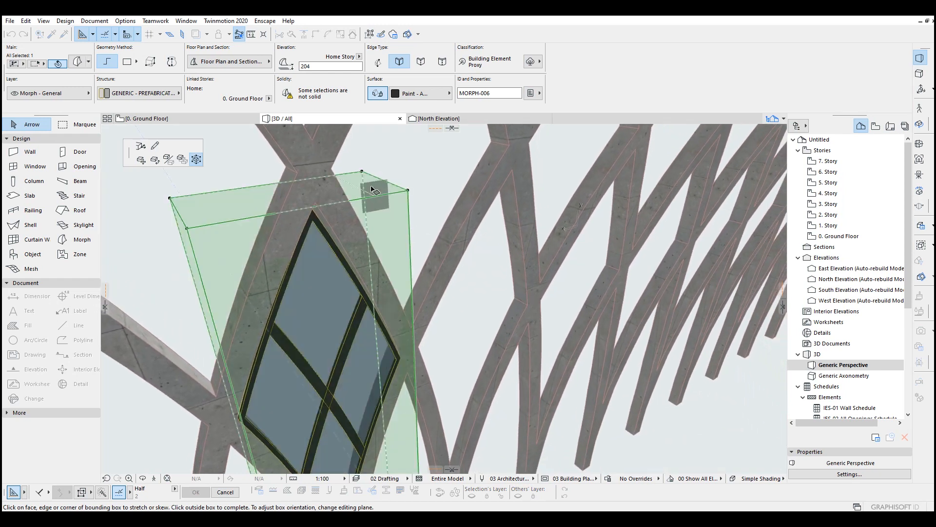
pyautogui.moveTo(376, 188); pyautogui.dragTo(346, 197)
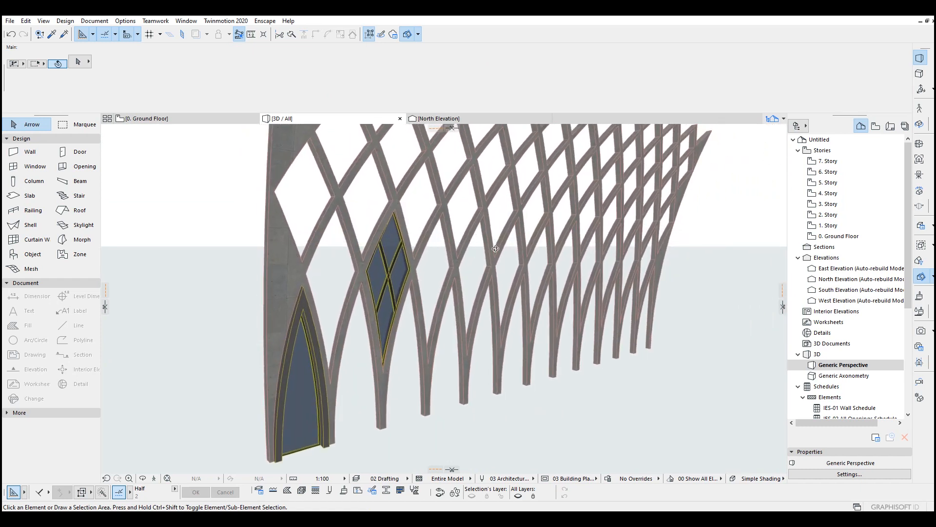
pyautogui.click(391, 266)
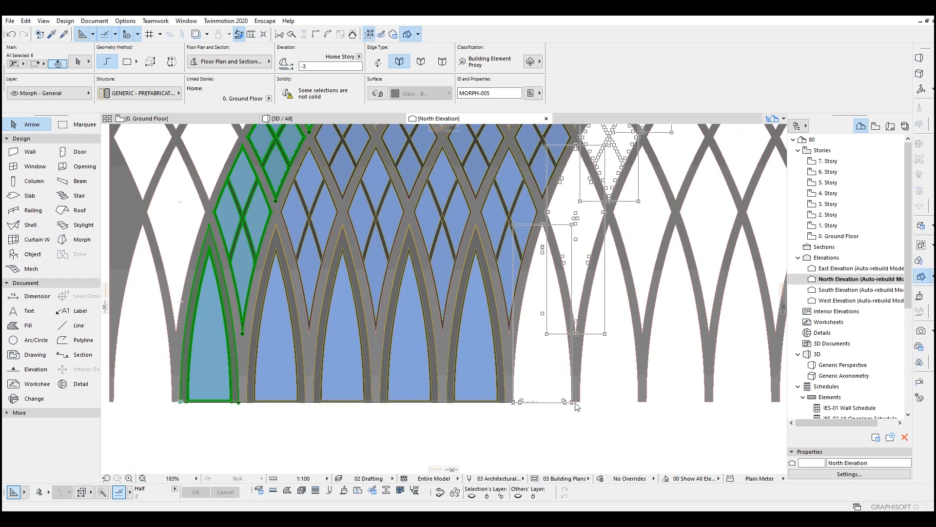
# Multiply the glazed arch and diamond windows rightward to the facade's right edge.
pyautogui.moveTo(576, 406); pyautogui.dragTo(657, 404)
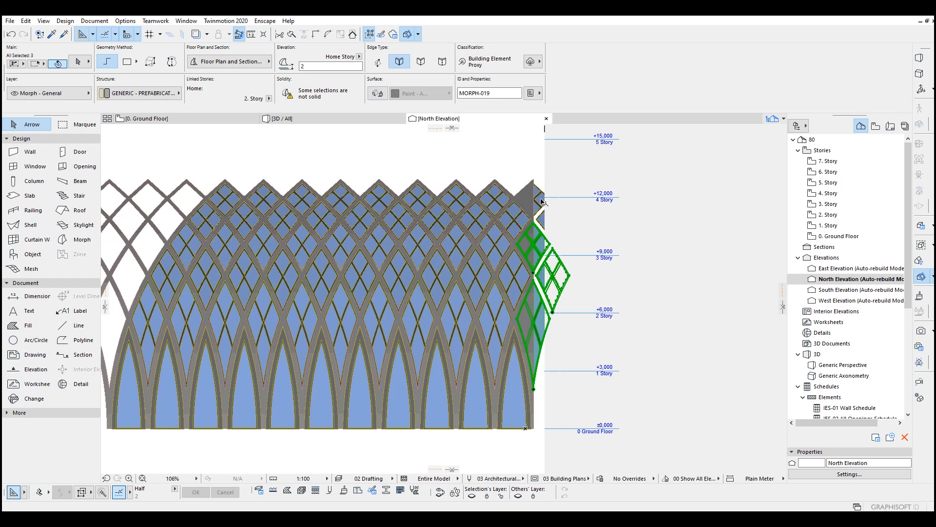
pyautogui.click(532, 206)
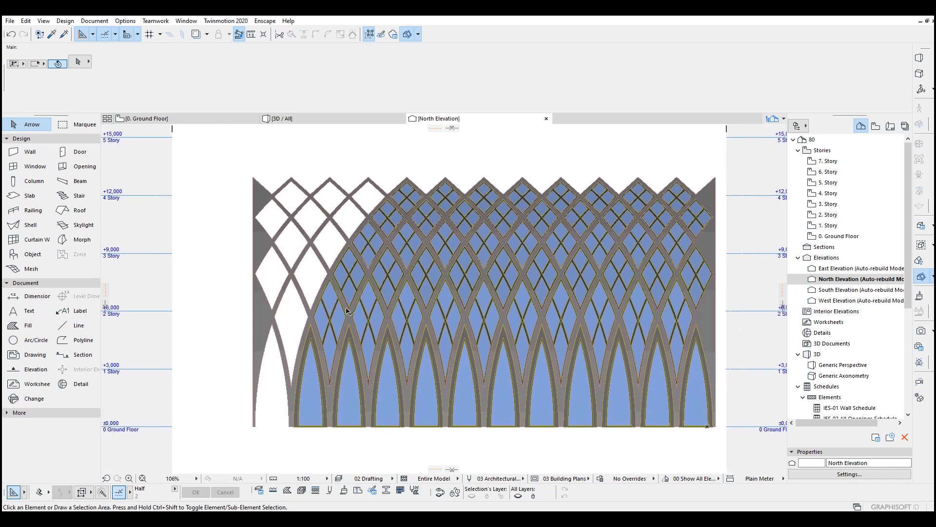
# Place diamond window copies in the empty upper-left openings and zoom out.
pyautogui.click(329, 322)
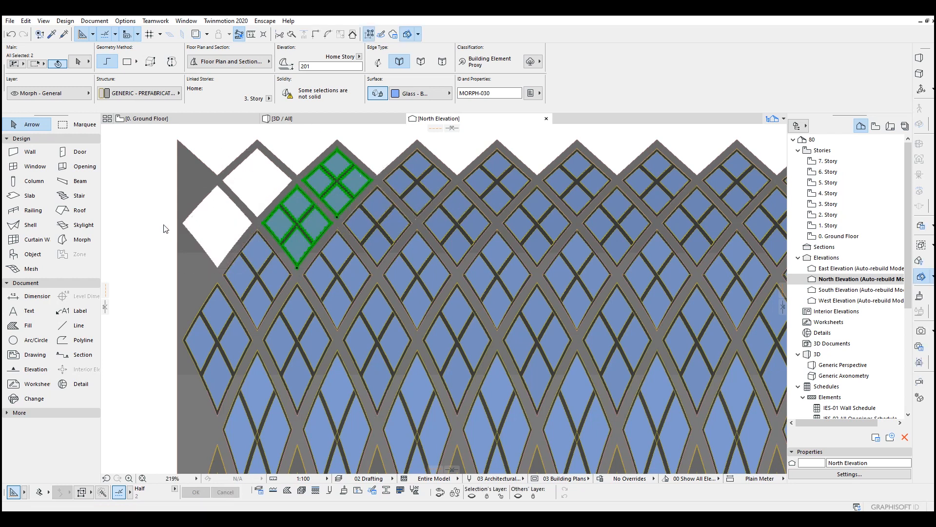
pyautogui.scroll(-3)
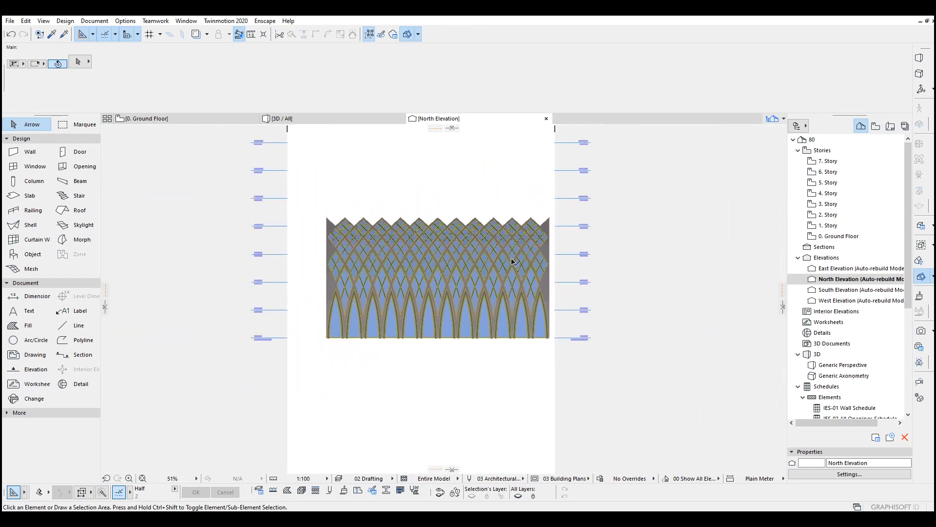
# Orbit the 3D view to see the glazed facade's curvature from the side.
pyautogui.click(281, 118)
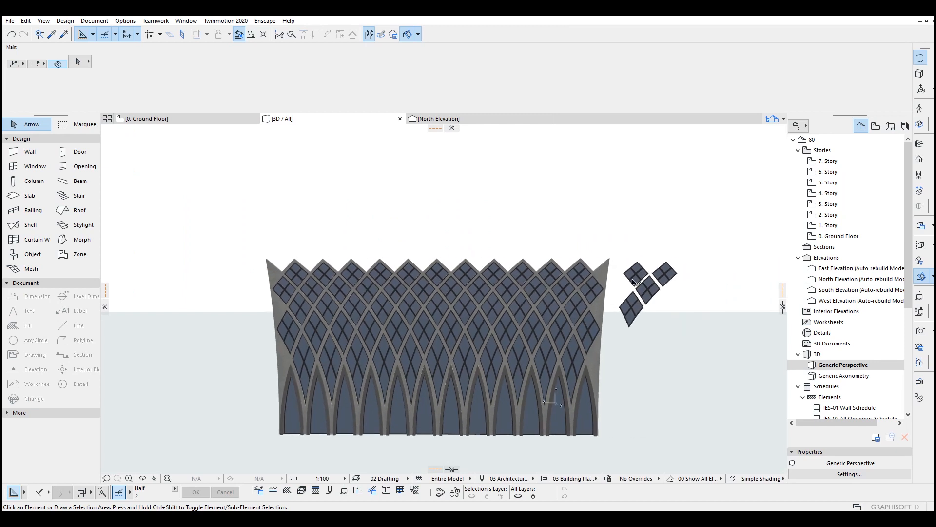
pyautogui.click(648, 287)
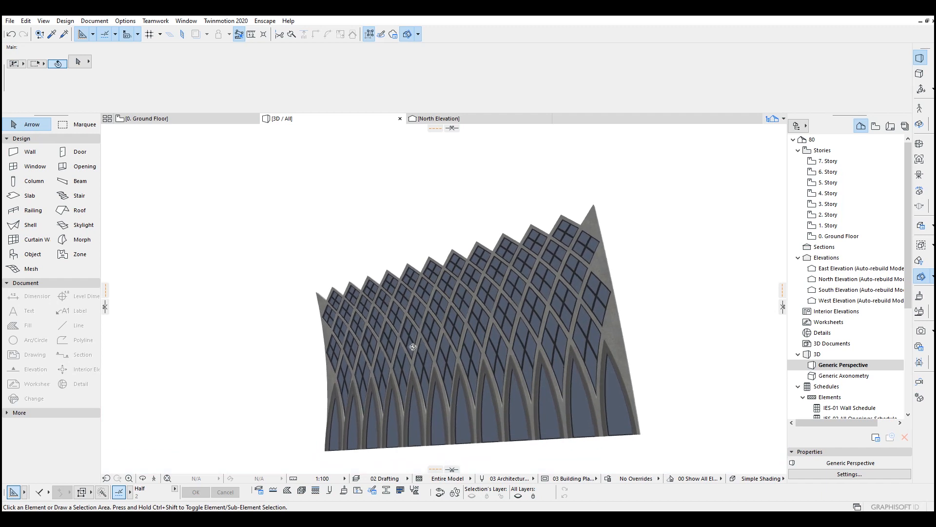
pyautogui.moveTo(412, 346); pyautogui.dragTo(451, 376)
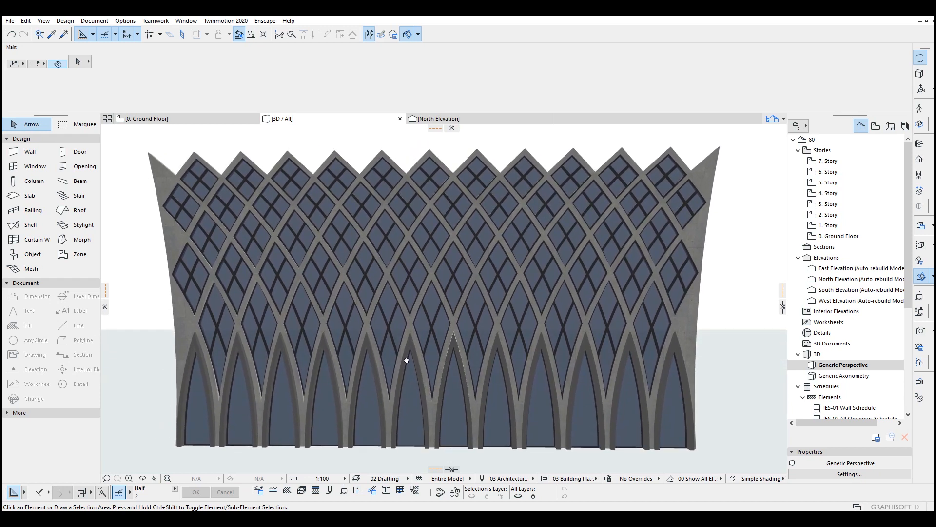
pyautogui.moveTo(406, 360)
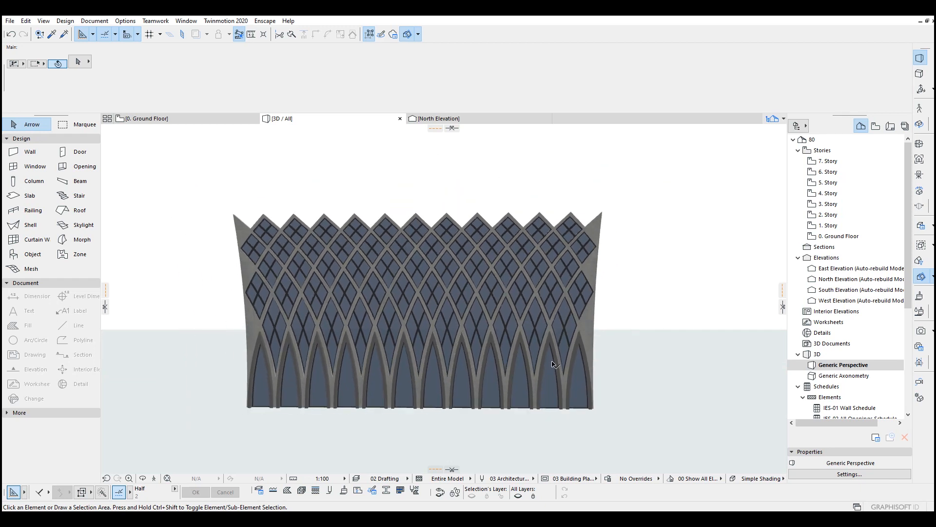
pyautogui.moveTo(552, 364); pyautogui.dragTo(436, 338)
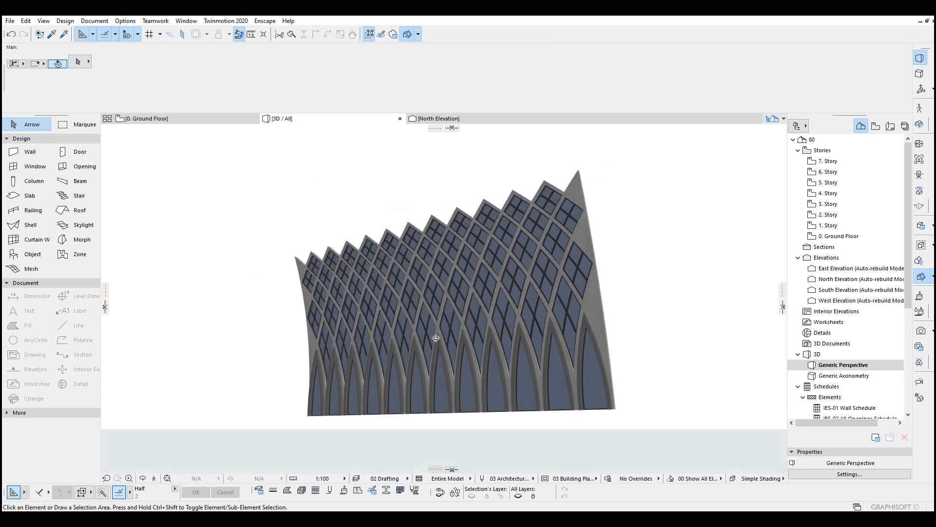